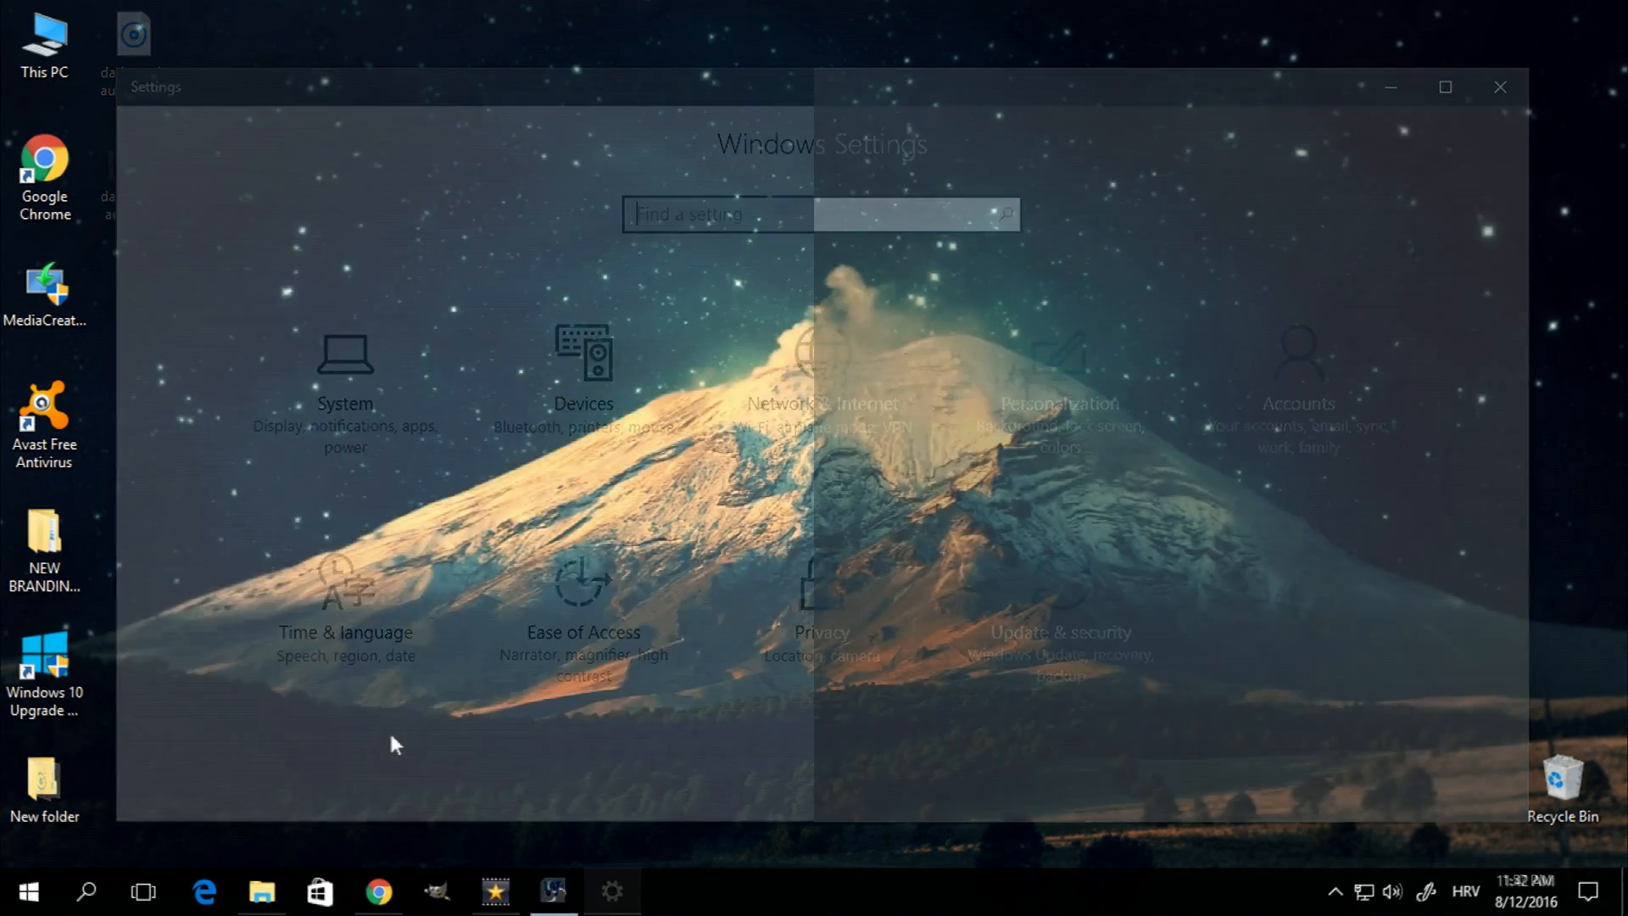
- Start the Windows 10 Anniversary Update download via 'Get the Anniversary Update now' on Microsoft's update history page
{"action": "left_click", "coordinate": [1499, 87]}
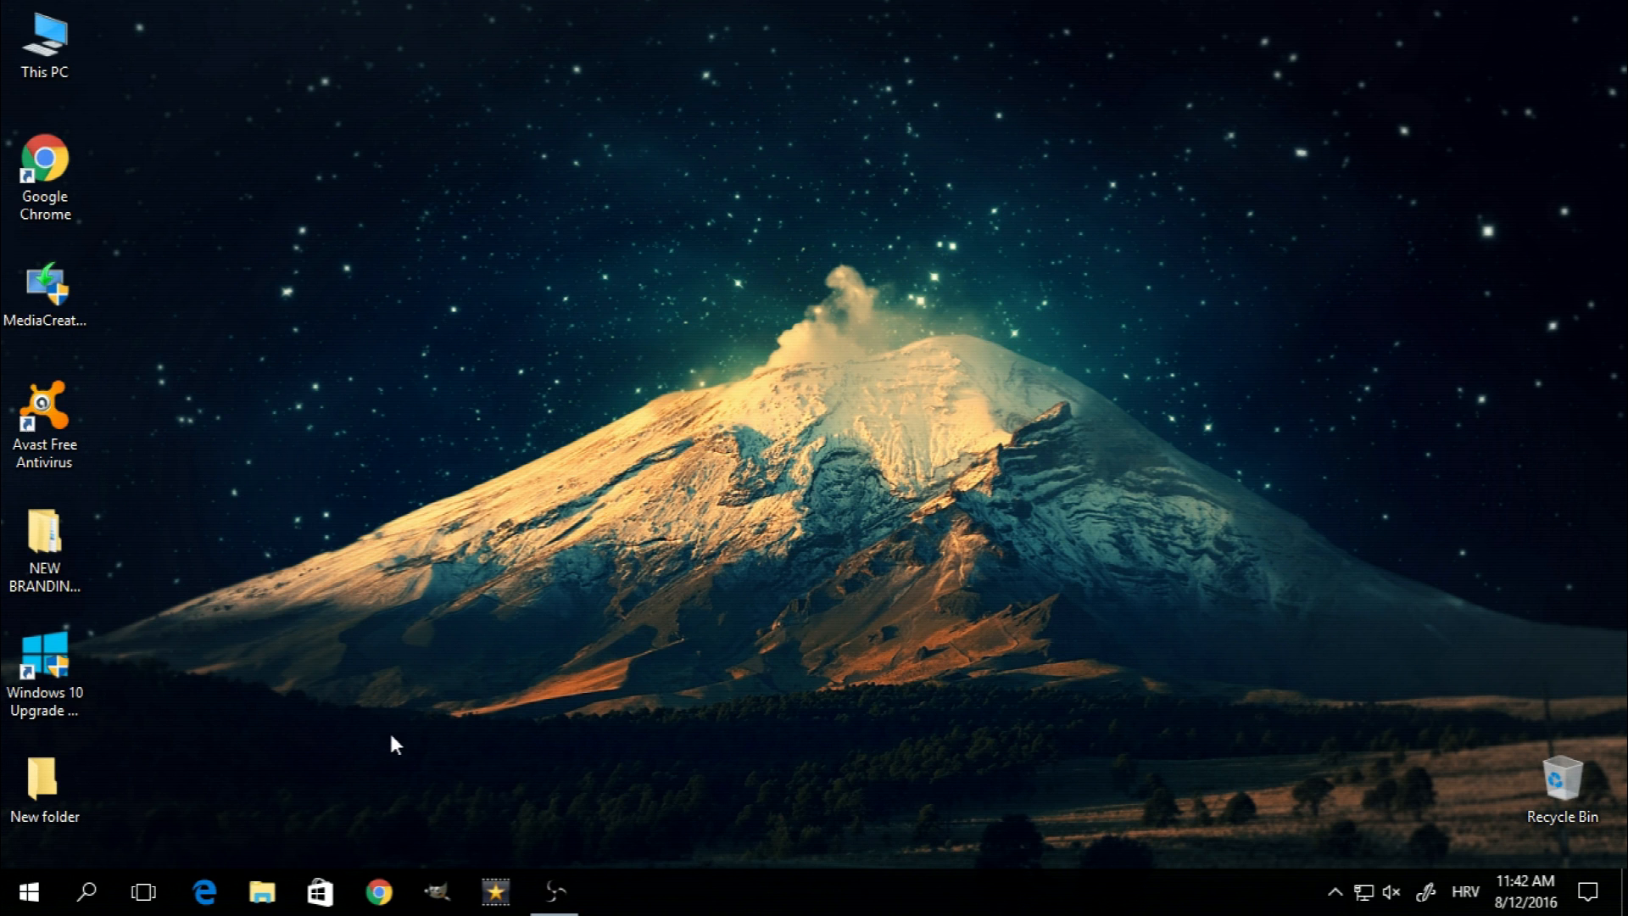
{"action": "left_click", "coordinate": [378, 890]}
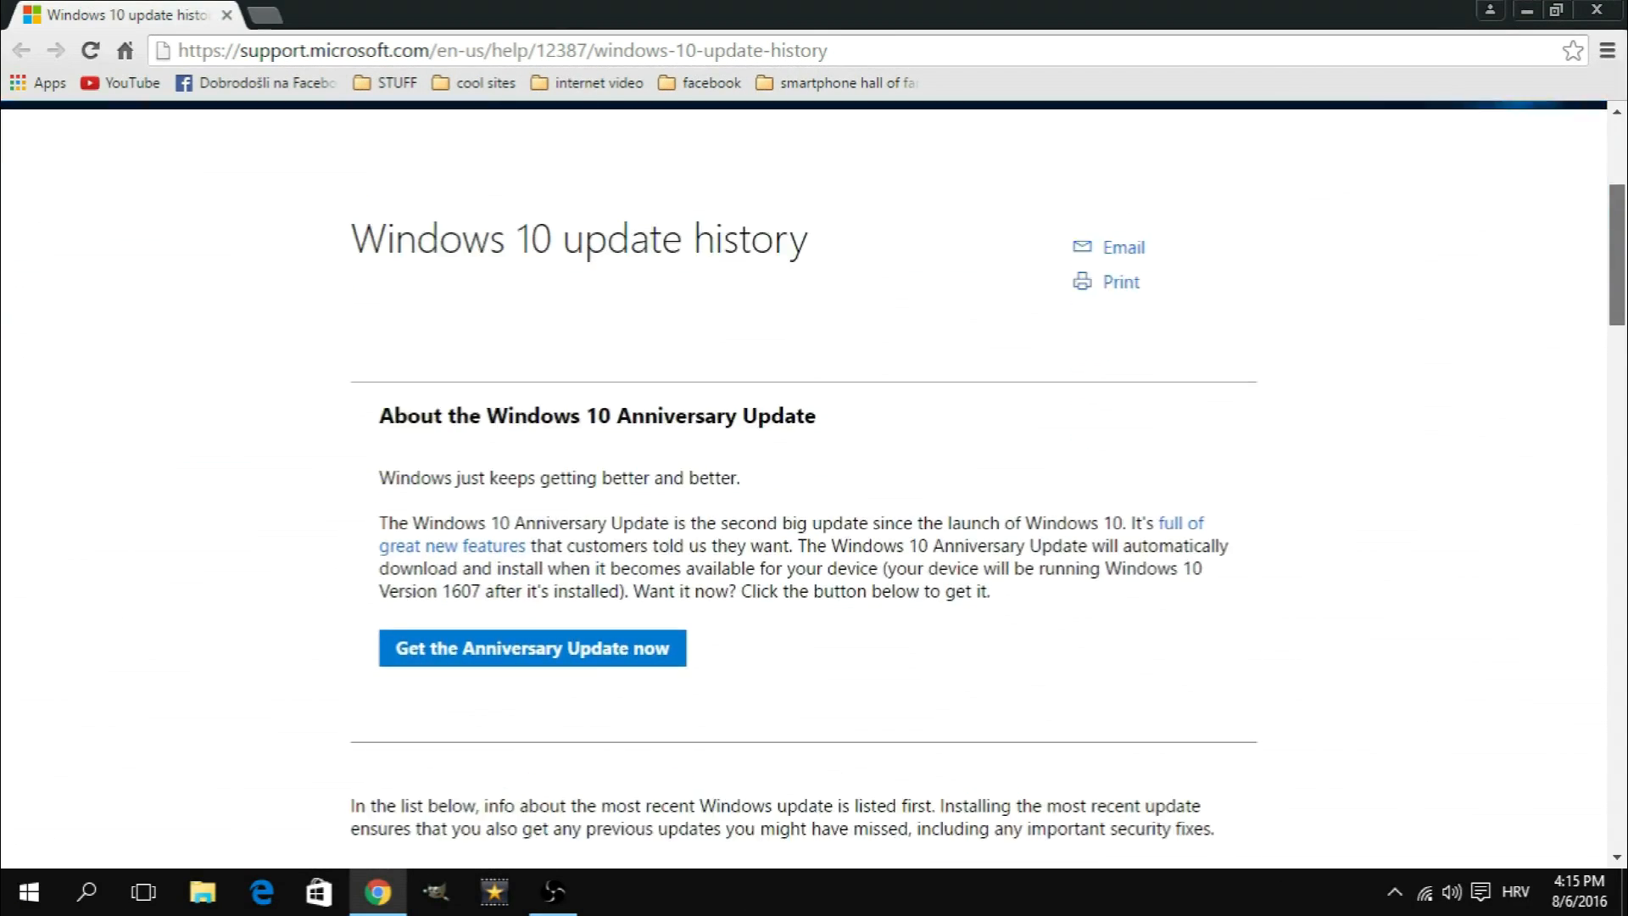
{"action": "scroll", "scroll_direction": "down", "scroll_amount": 3}
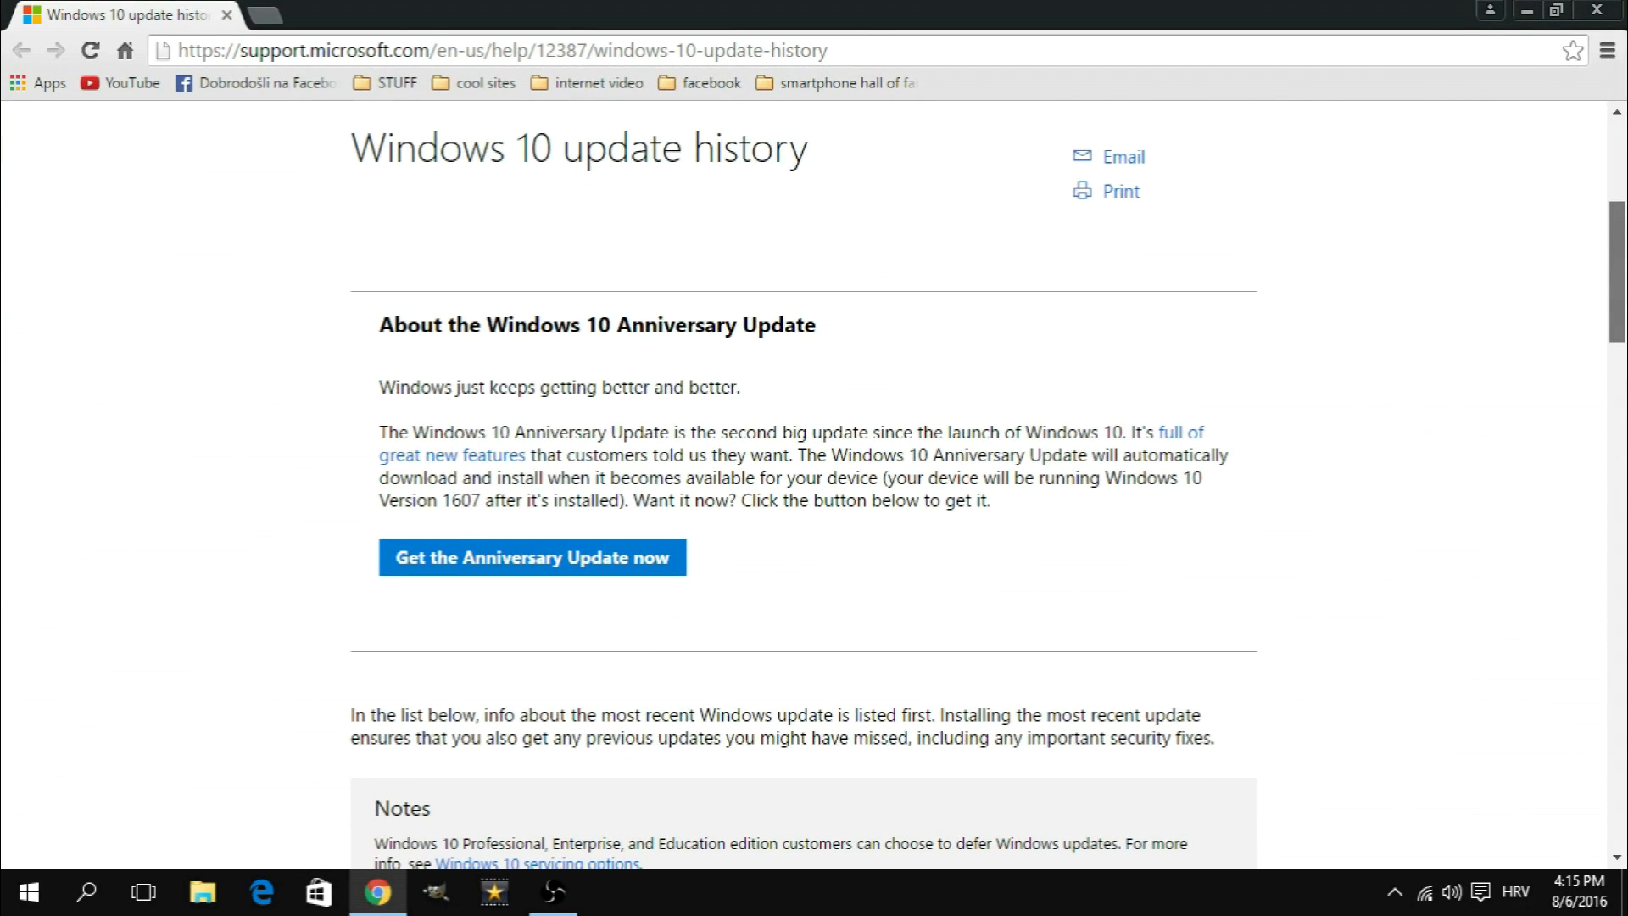
{"action": "scroll", "scroll_direction": "down", "scroll_amount": 3}
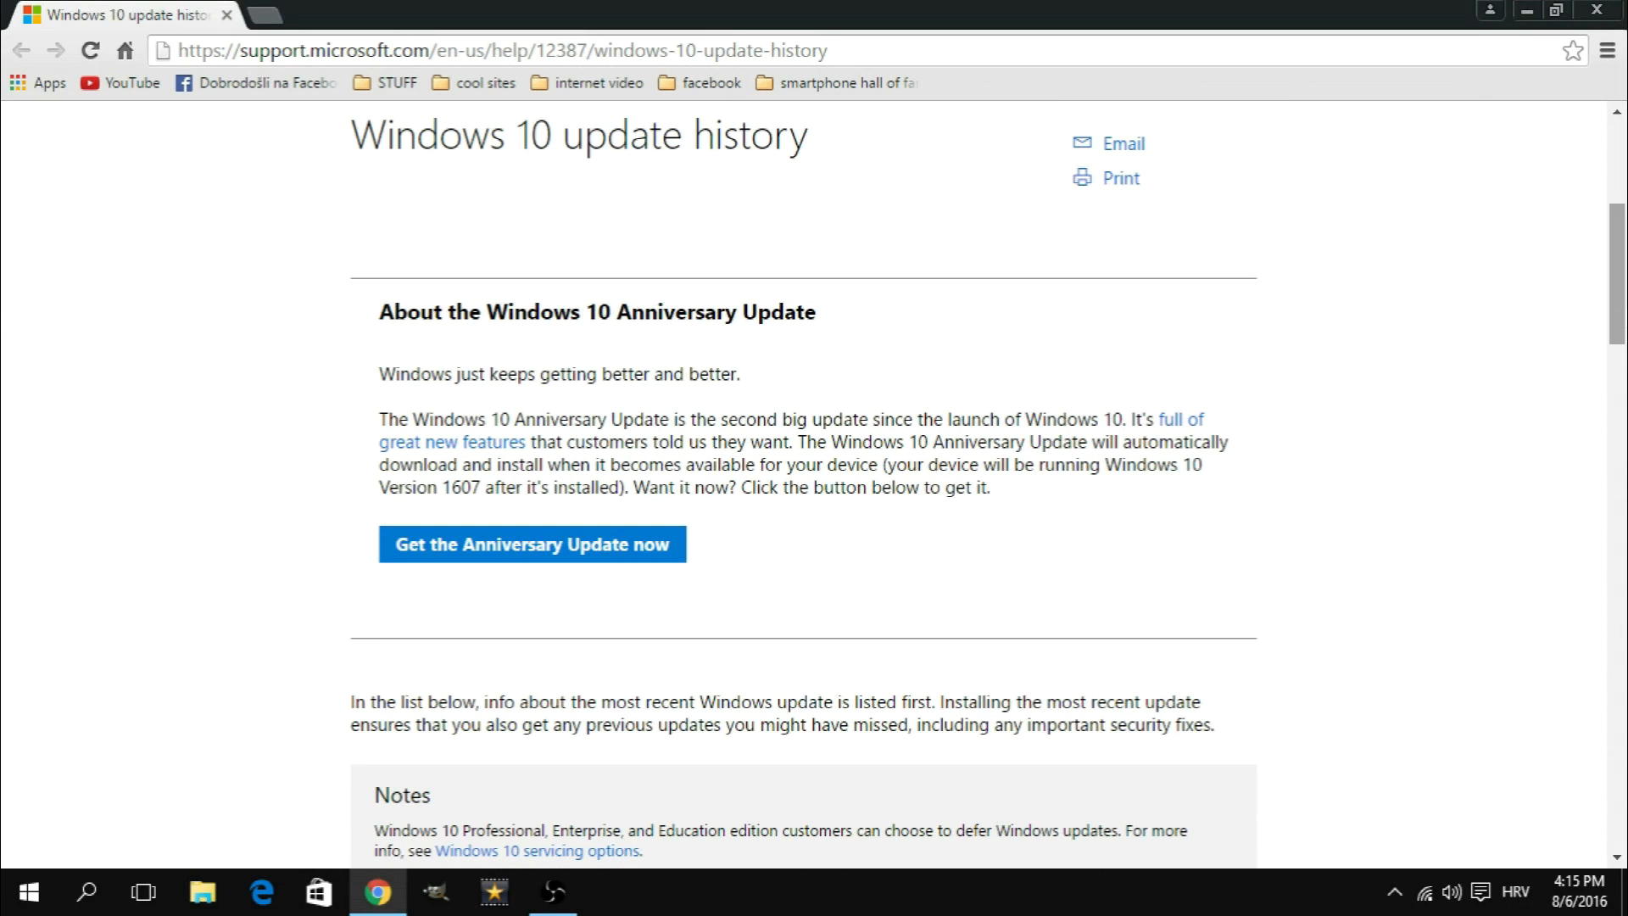
{"action": "left_click", "coordinate": [530, 544]}
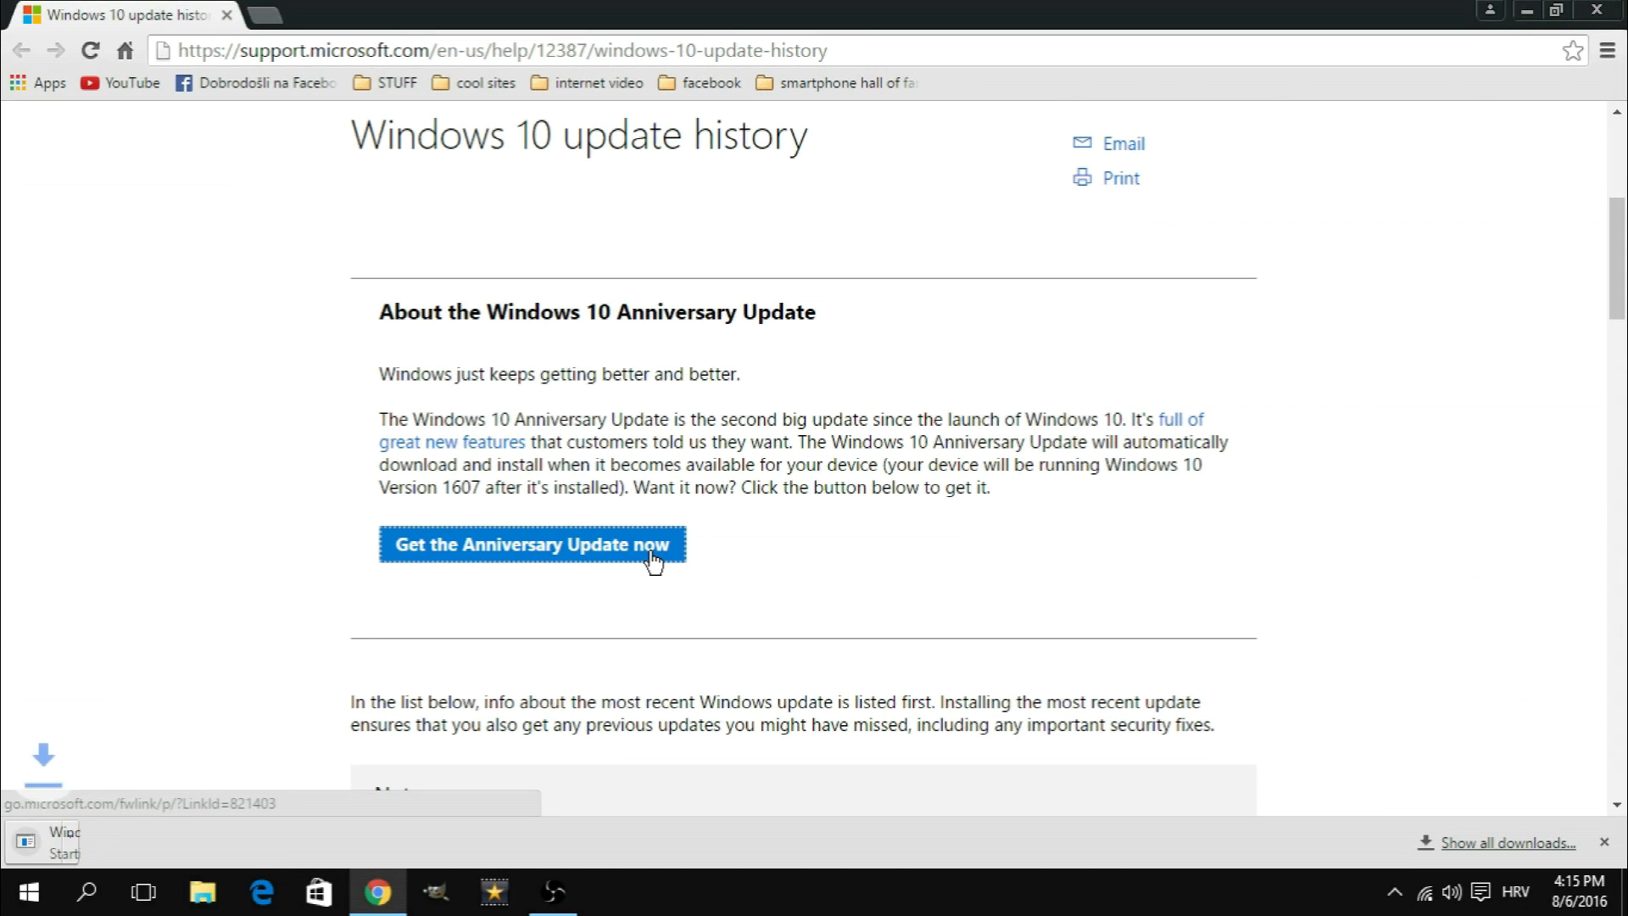
{"action": "left_click", "coordinate": [531, 544]}
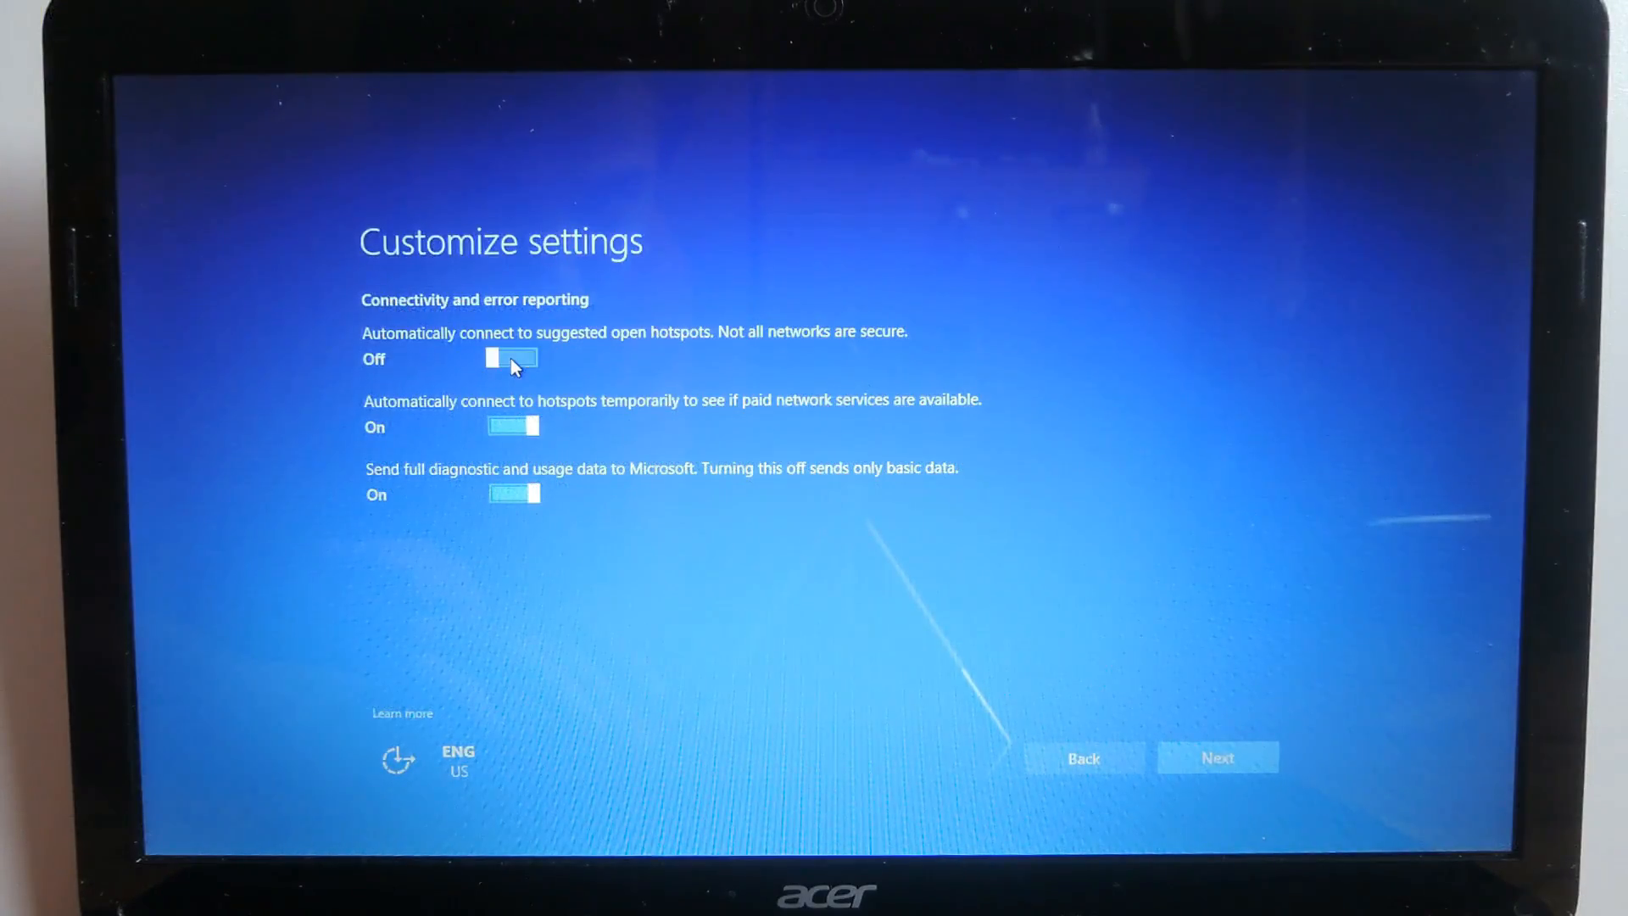
{"action": "left_click", "coordinate": [513, 493]}
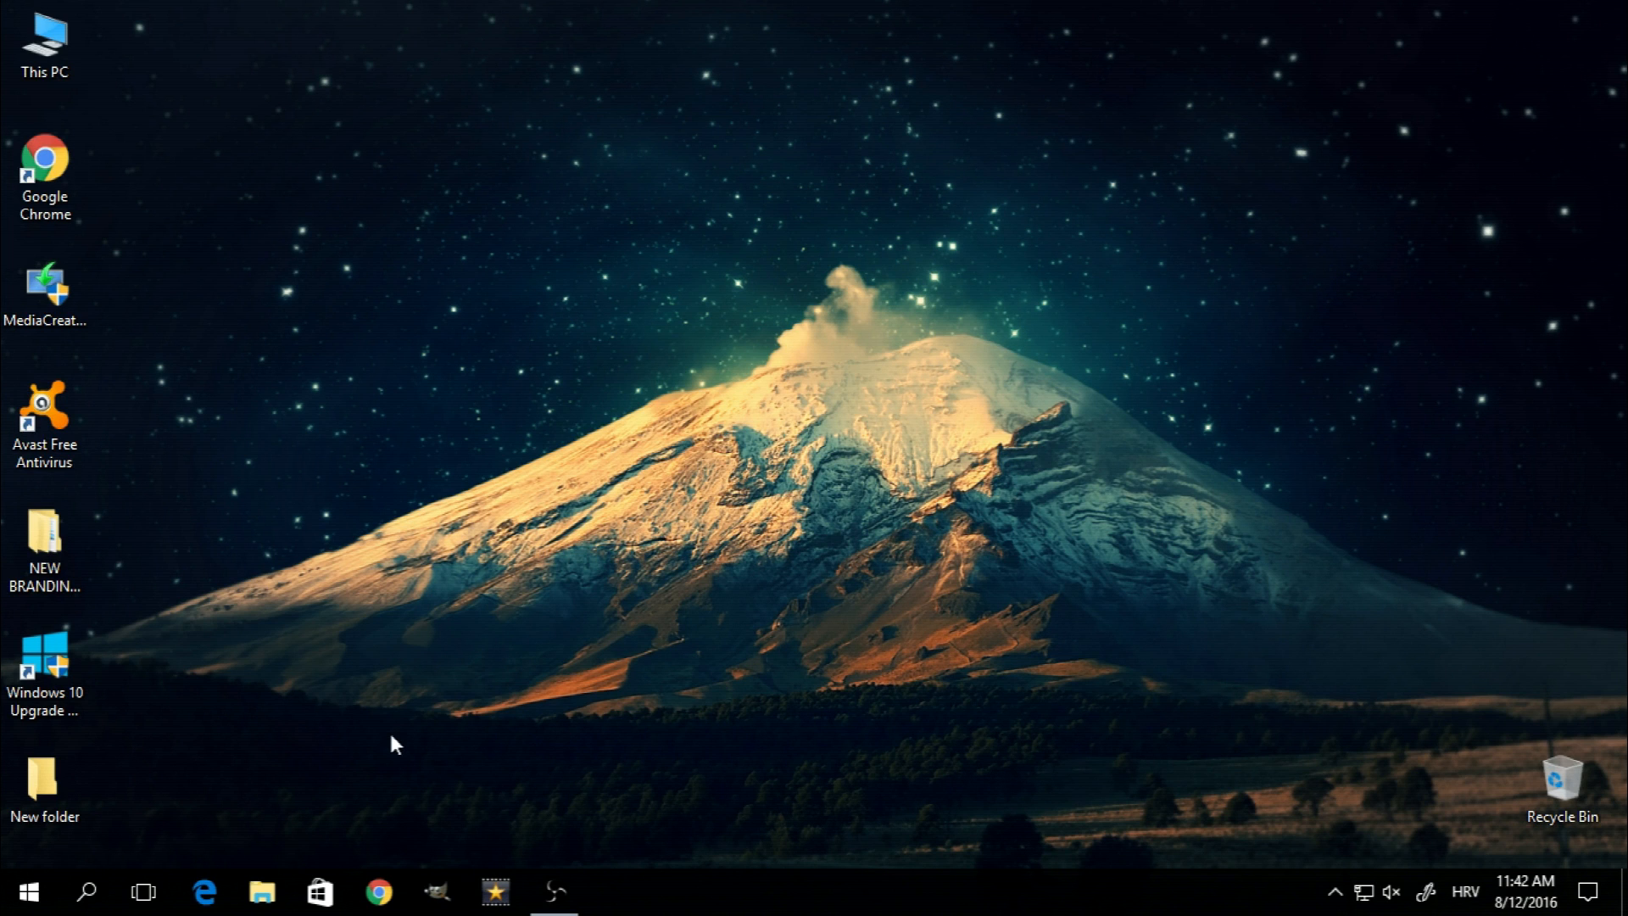
{"action": "mouse_move", "coordinate": [963, 464]}
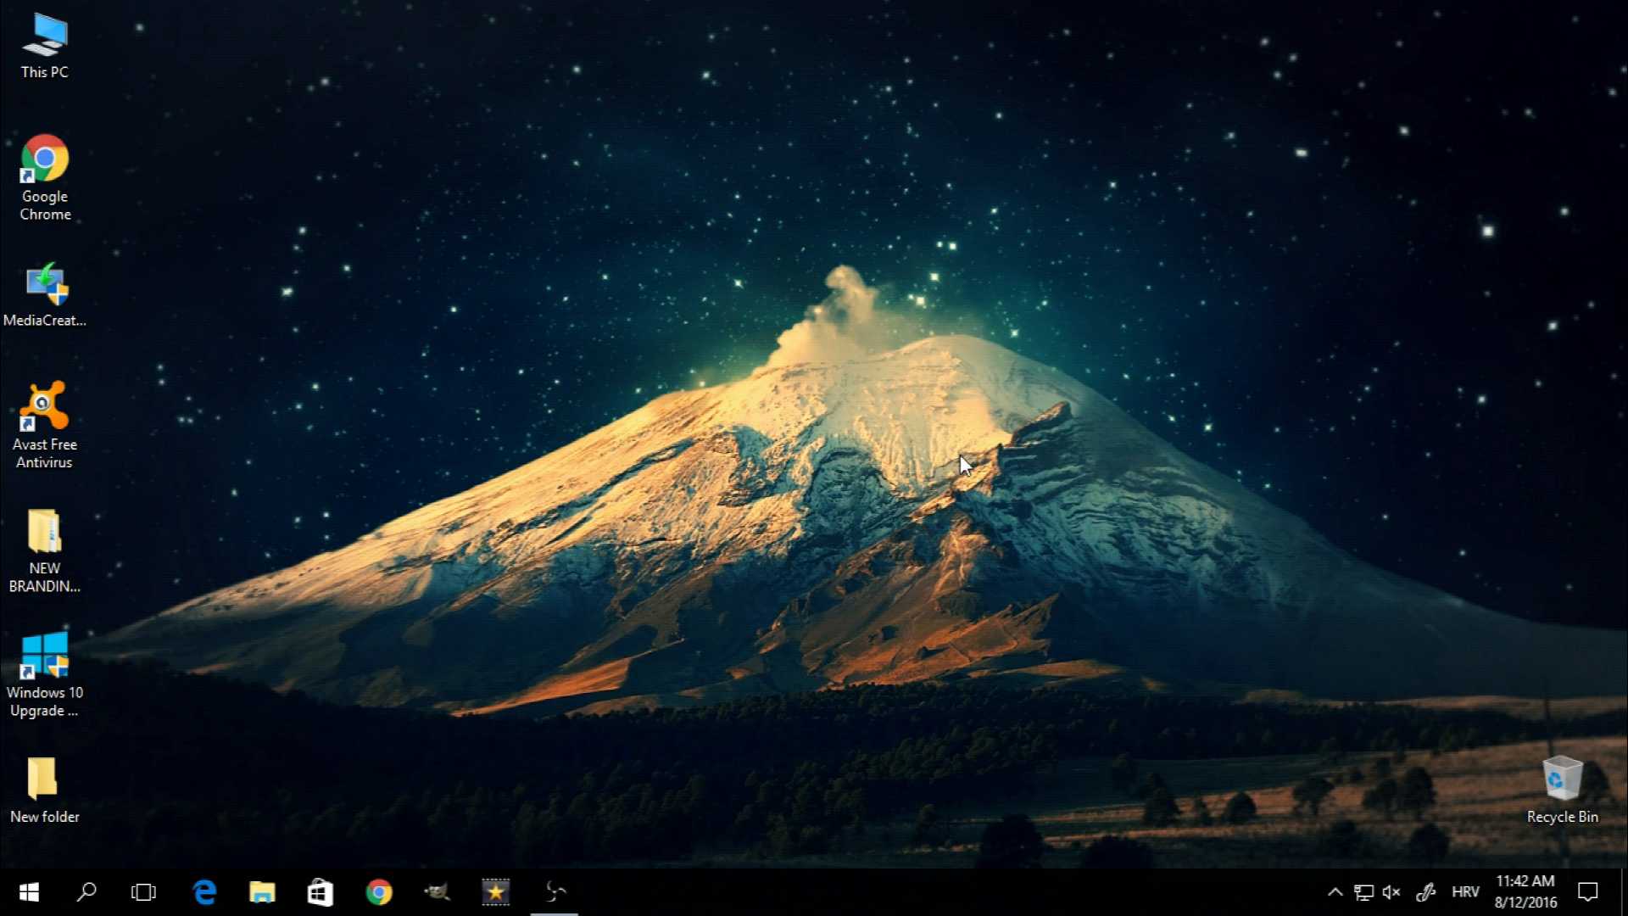
- Launch Windows Settings from the Start menu's gear icon
{"action": "left_click", "coordinate": [28, 890]}
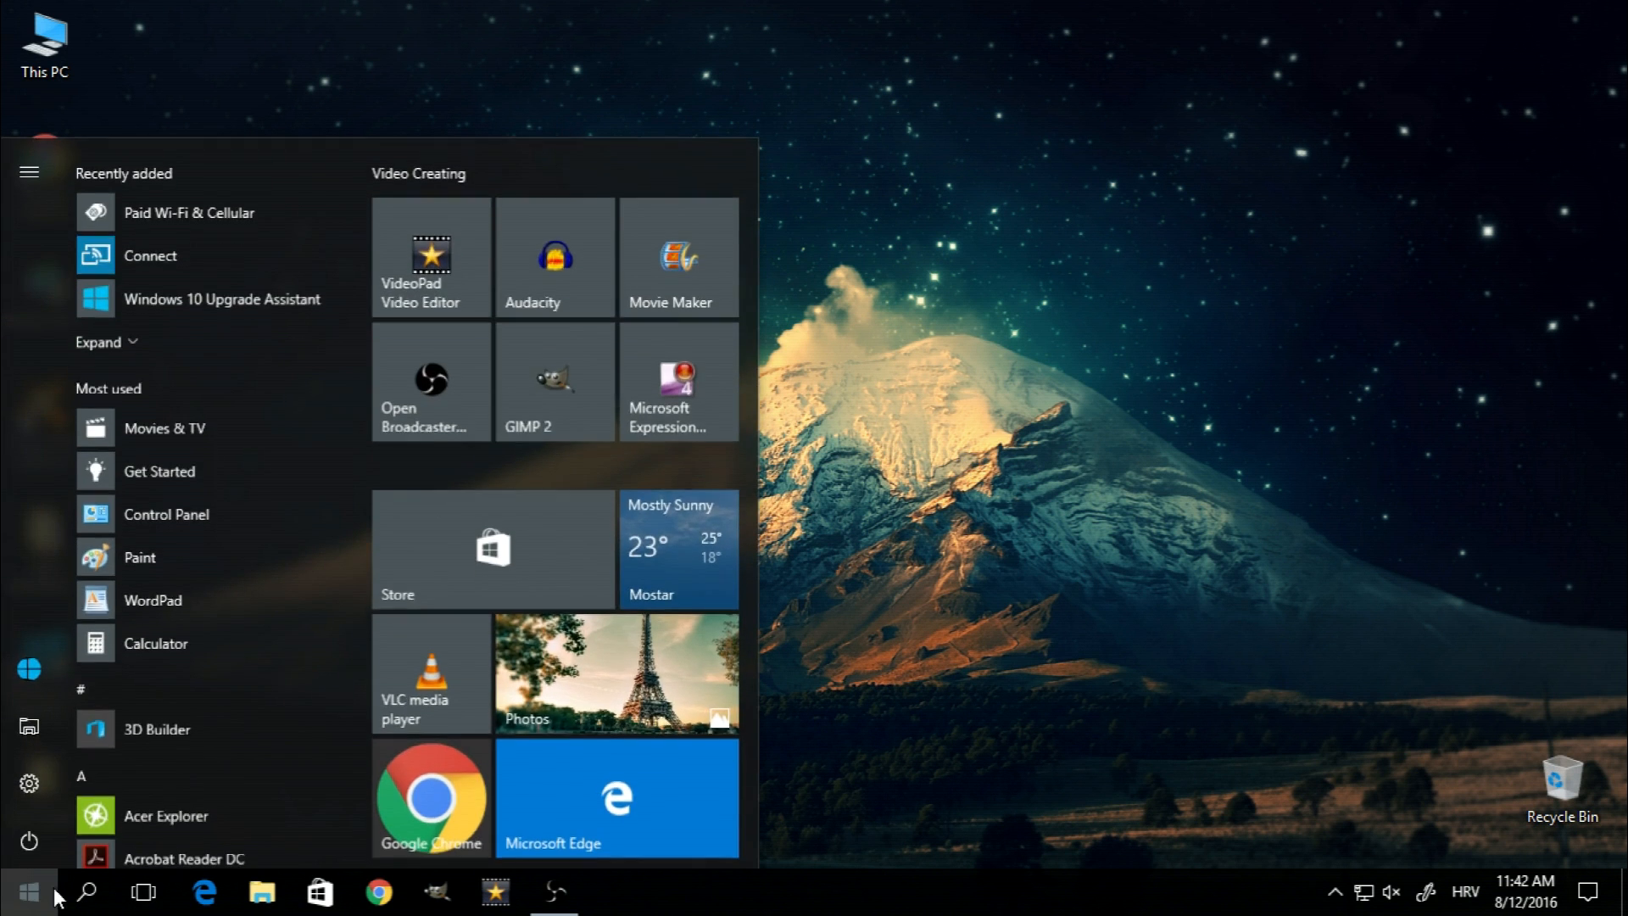
{"action": "left_click", "coordinate": [29, 781]}
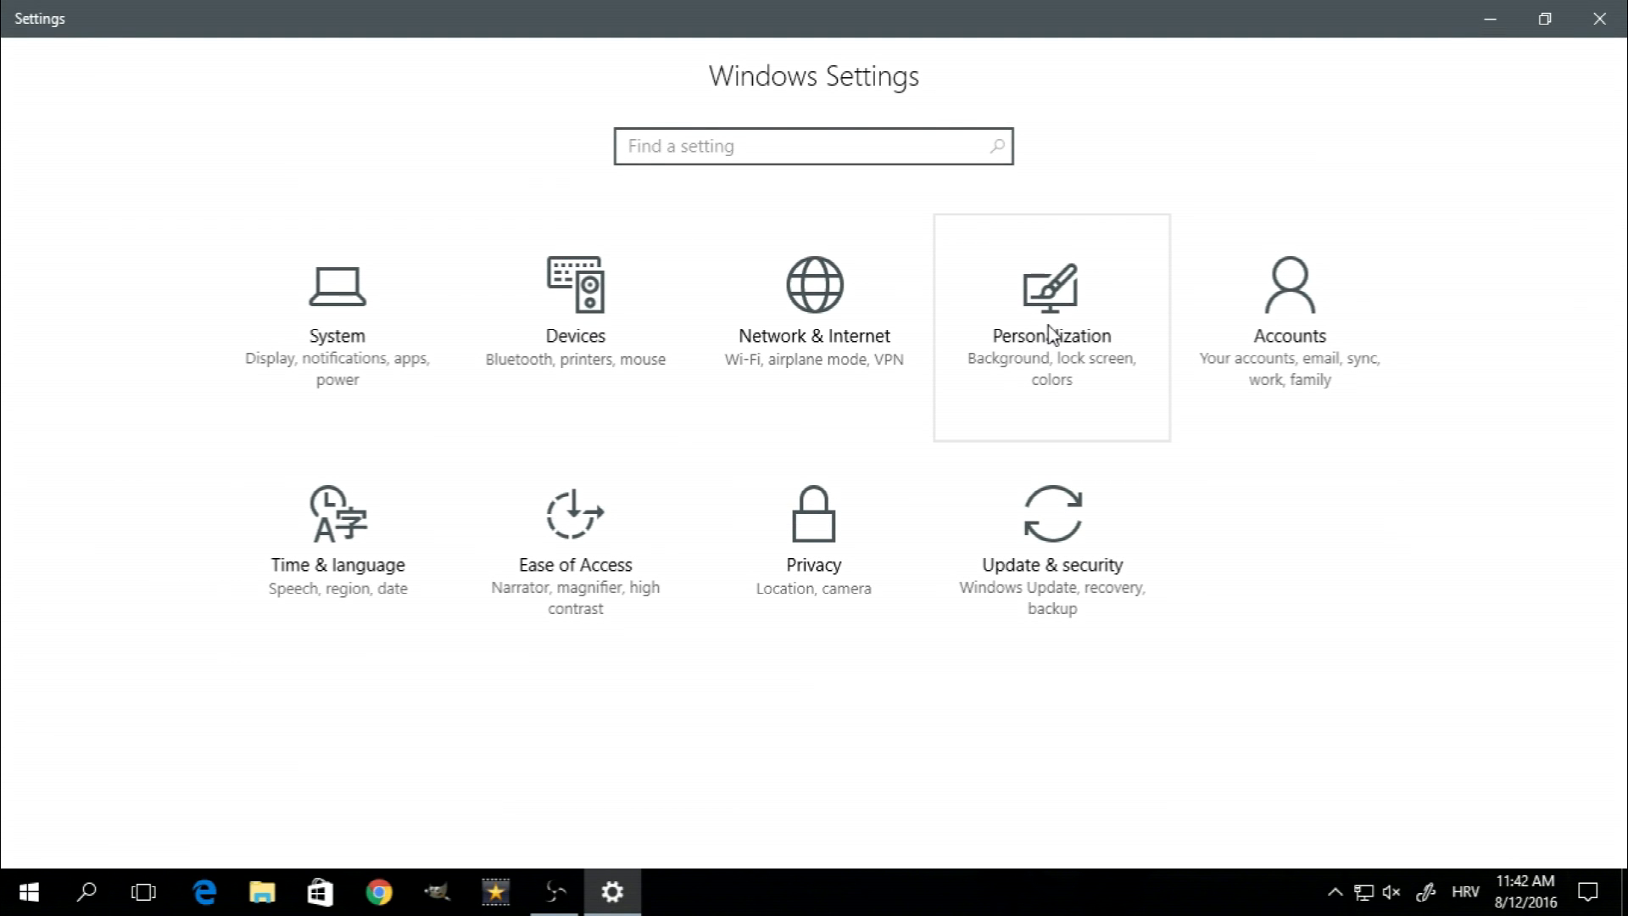
- Select Dark under 'Choose your app mode' on the Personalization > Colors page
{"action": "left_click", "coordinate": [1049, 328]}
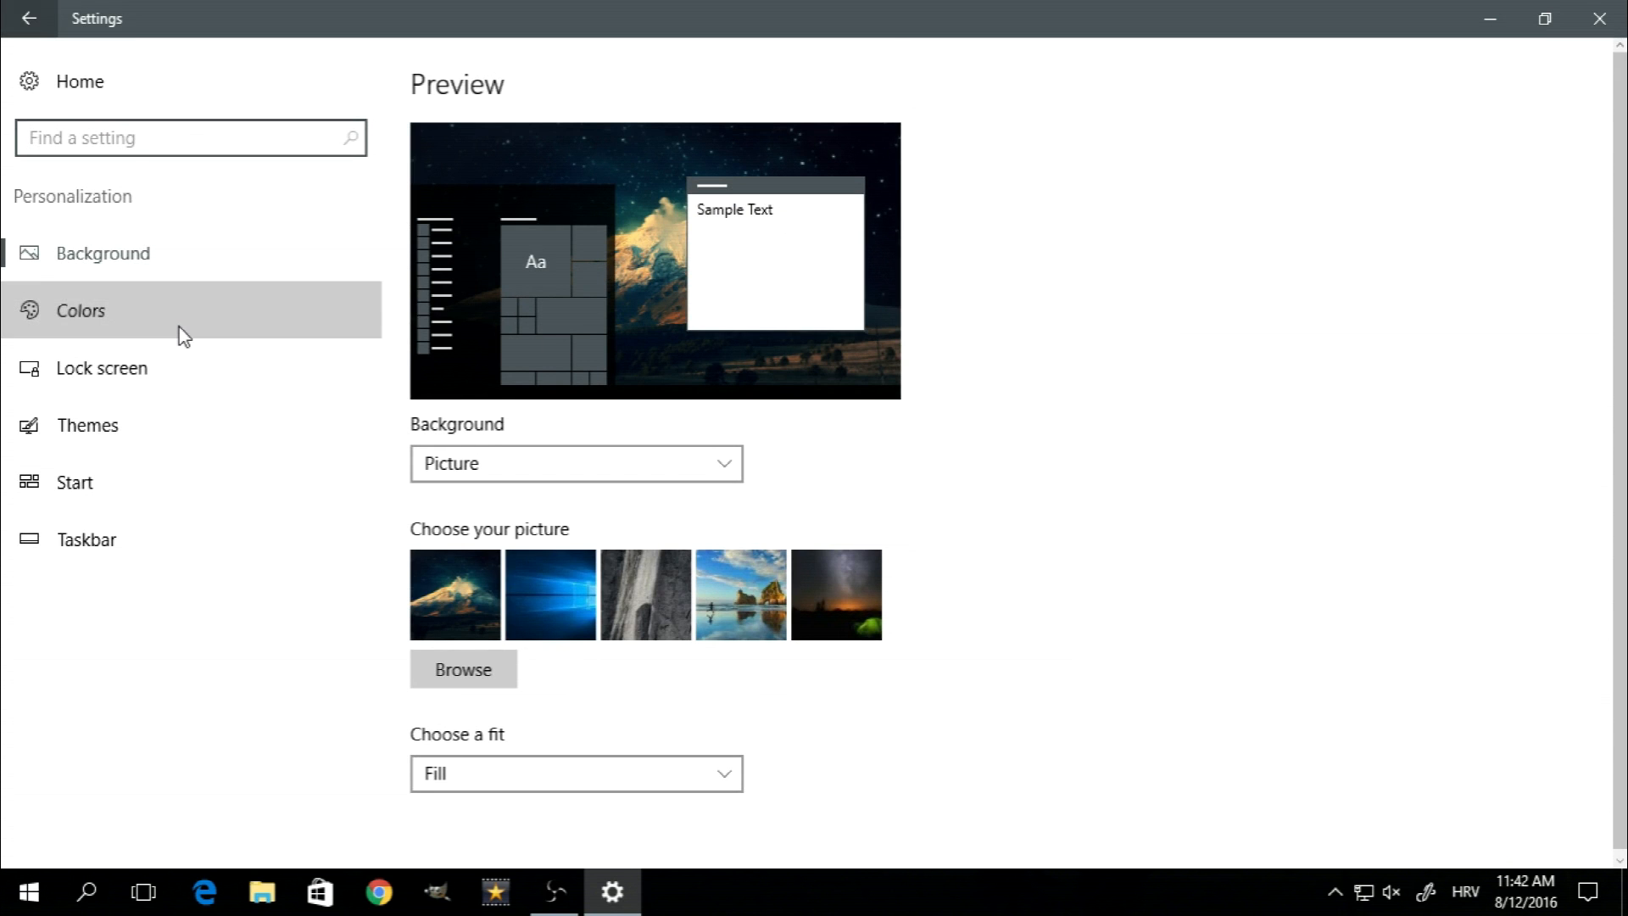
{"action": "left_click", "coordinate": [80, 308]}
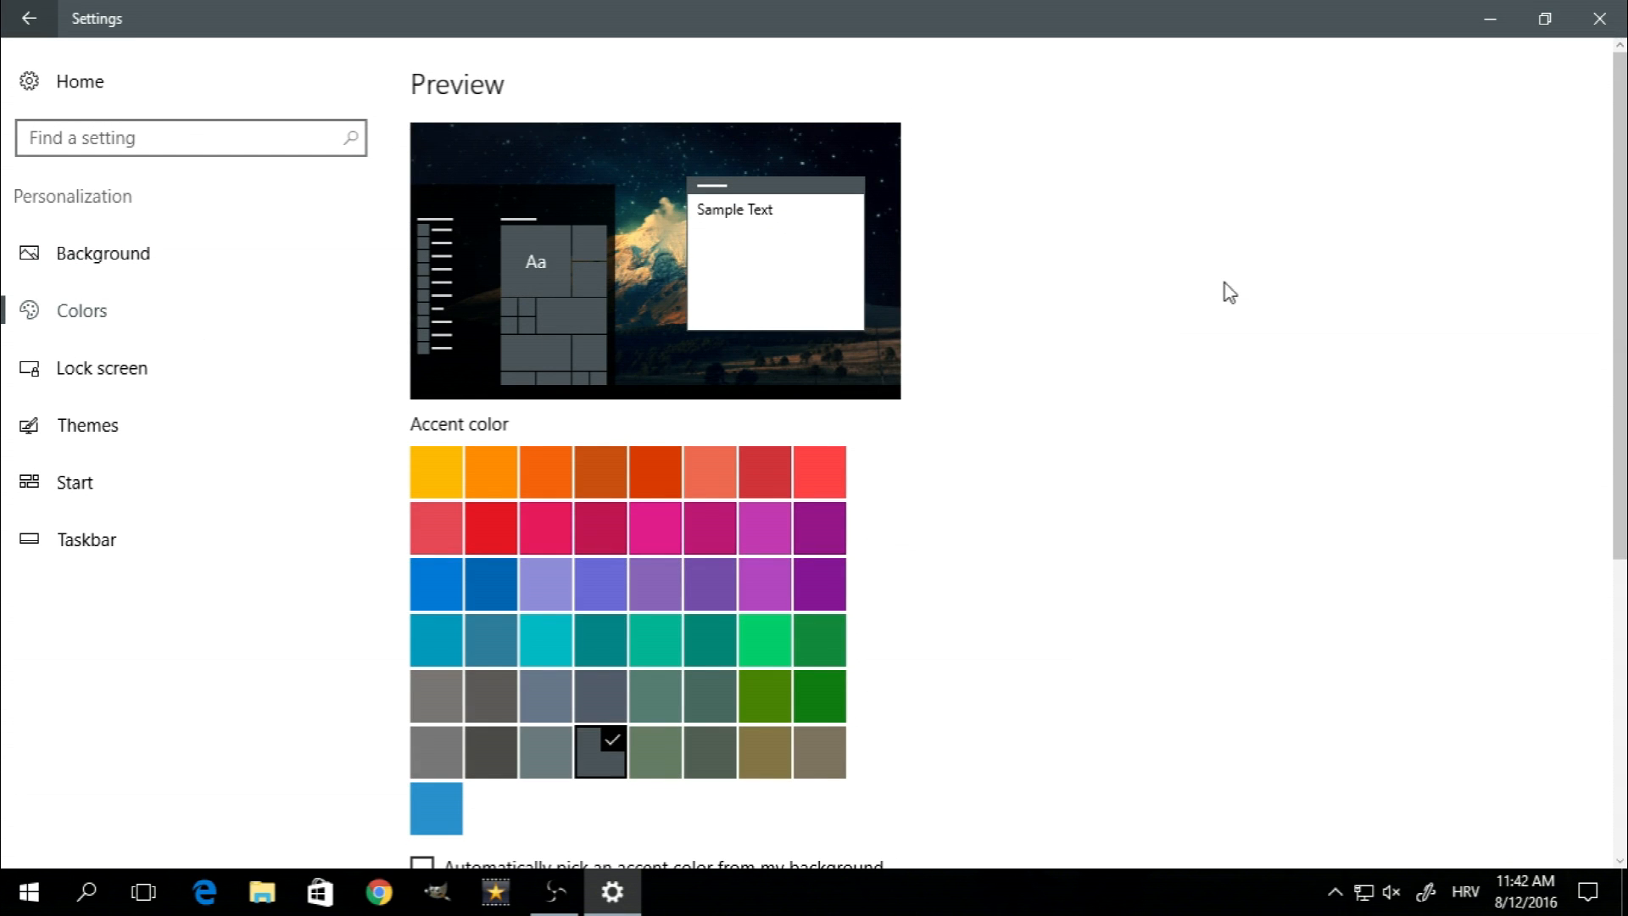
{"action": "scroll", "scroll_direction": "down", "scroll_amount": 3}
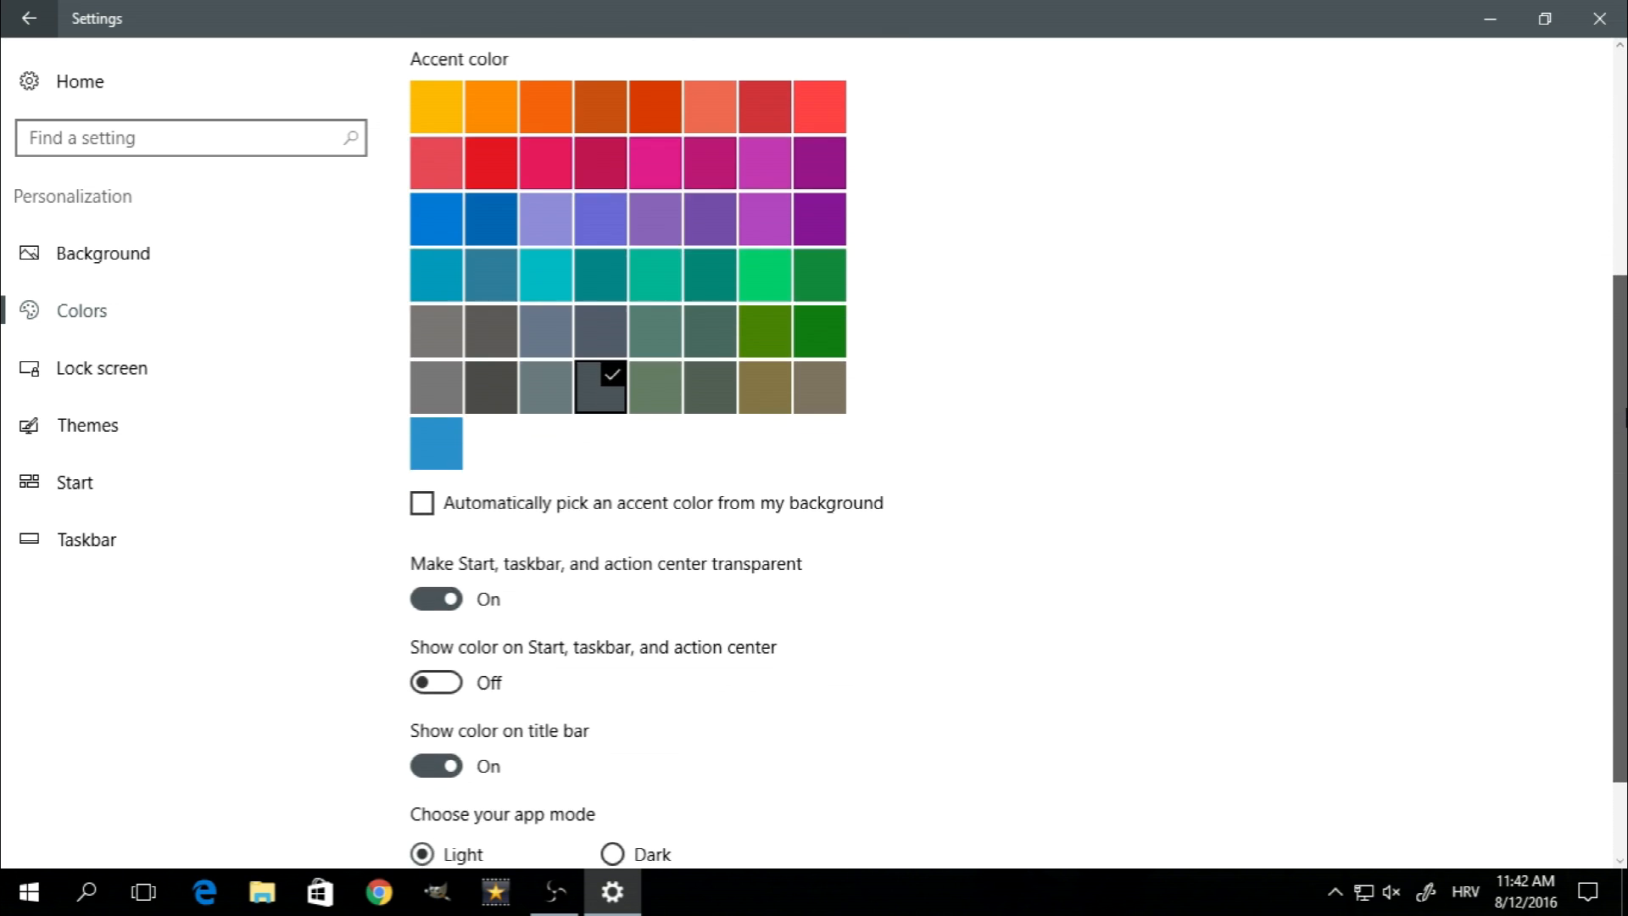
{"action": "scroll", "scroll_direction": "down", "scroll_amount": 3}
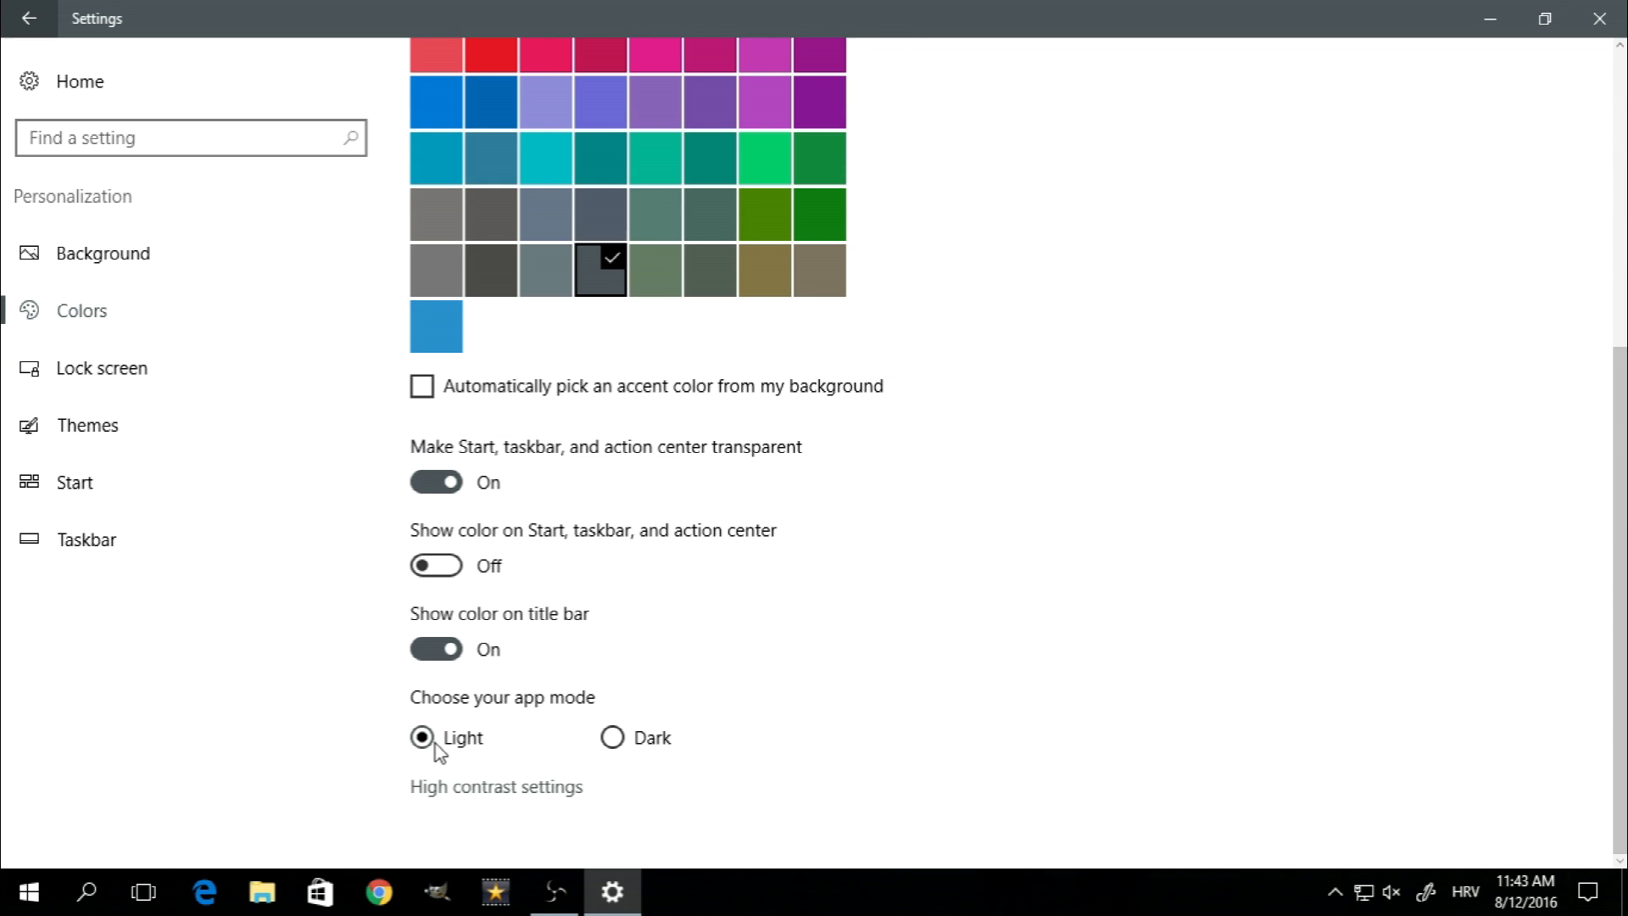
{"action": "mouse_move", "coordinate": [612, 738]}
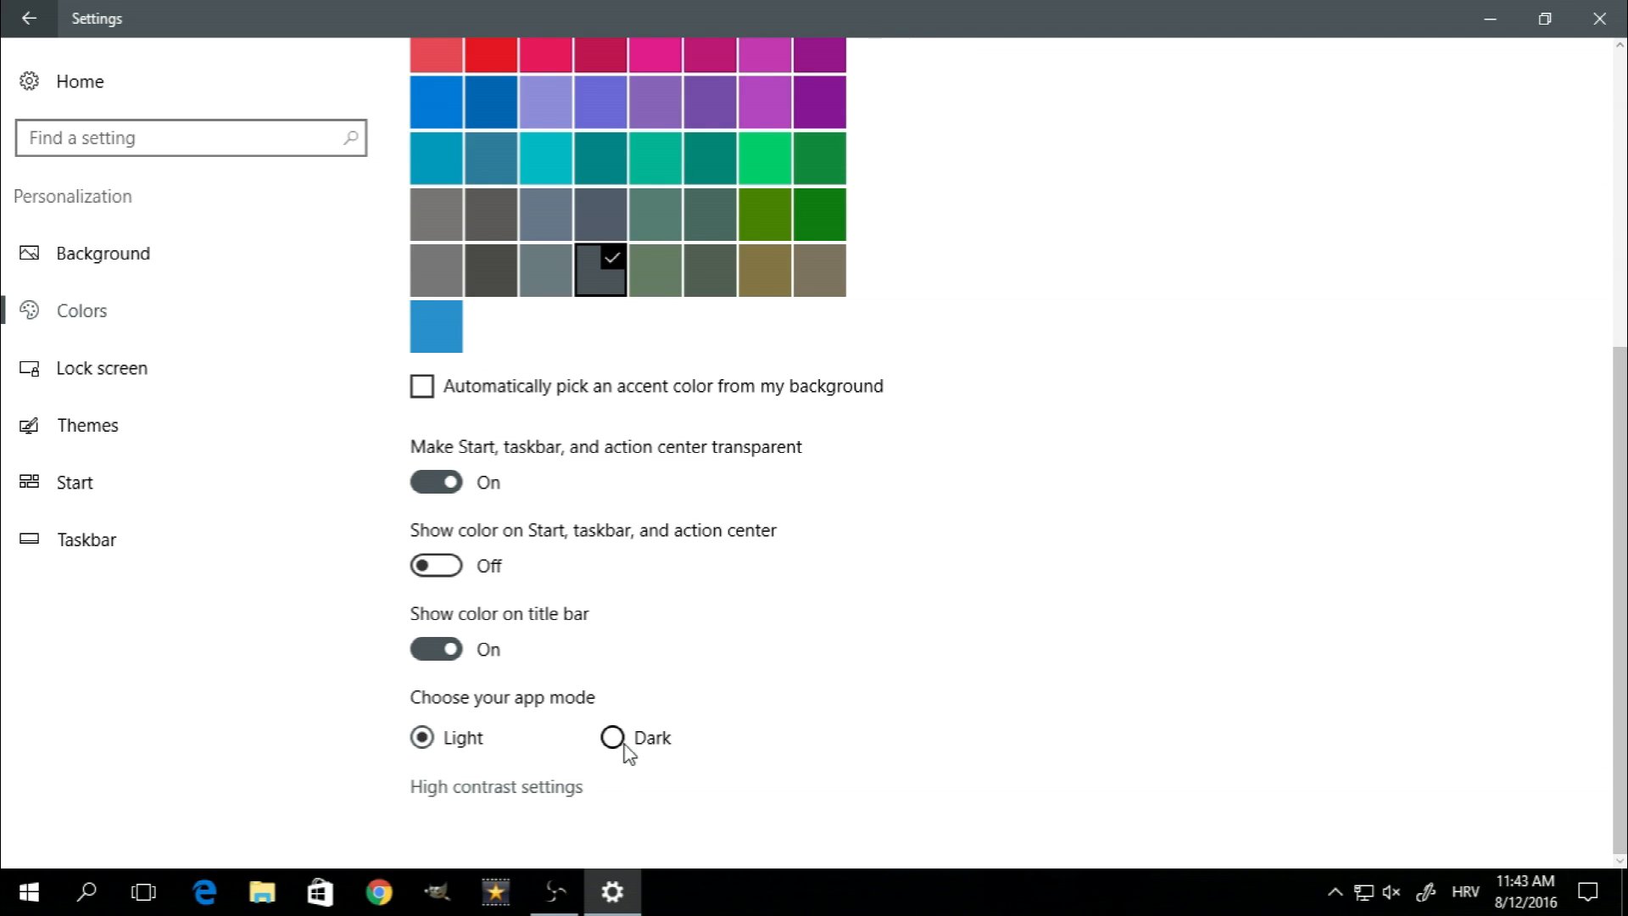
{"action": "left_click", "coordinate": [612, 737]}
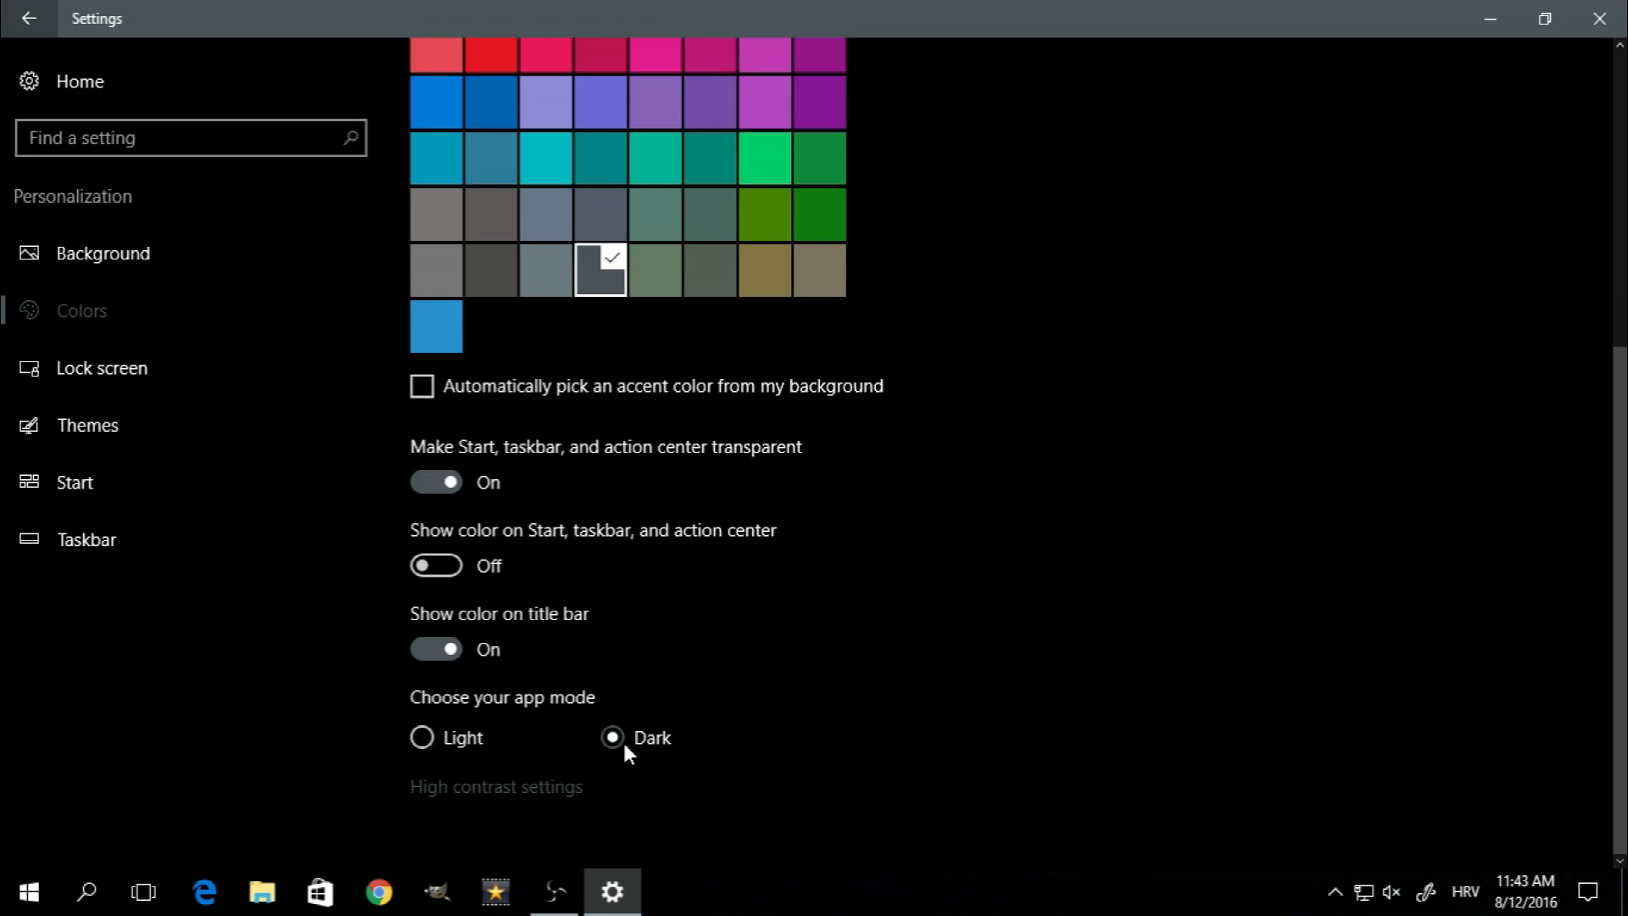
{"action": "mouse_move", "coordinate": [870, 695]}
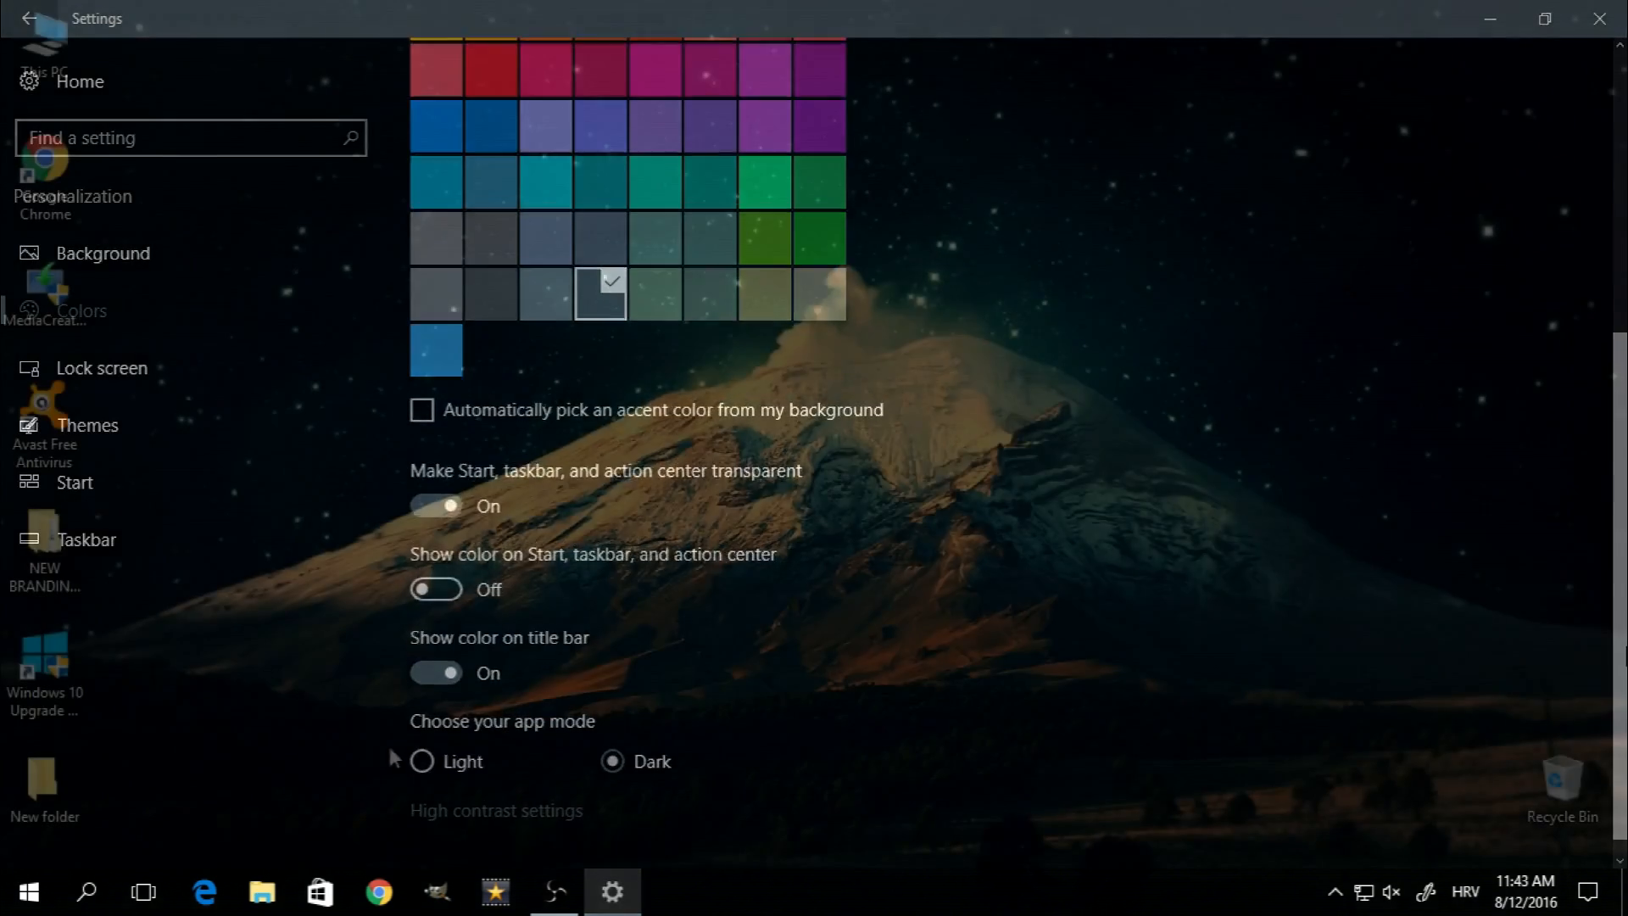
- Launch Microsoft Edge and reach the 'Choose a theme' dropdown in its settings panel
{"action": "left_click", "coordinate": [204, 890]}
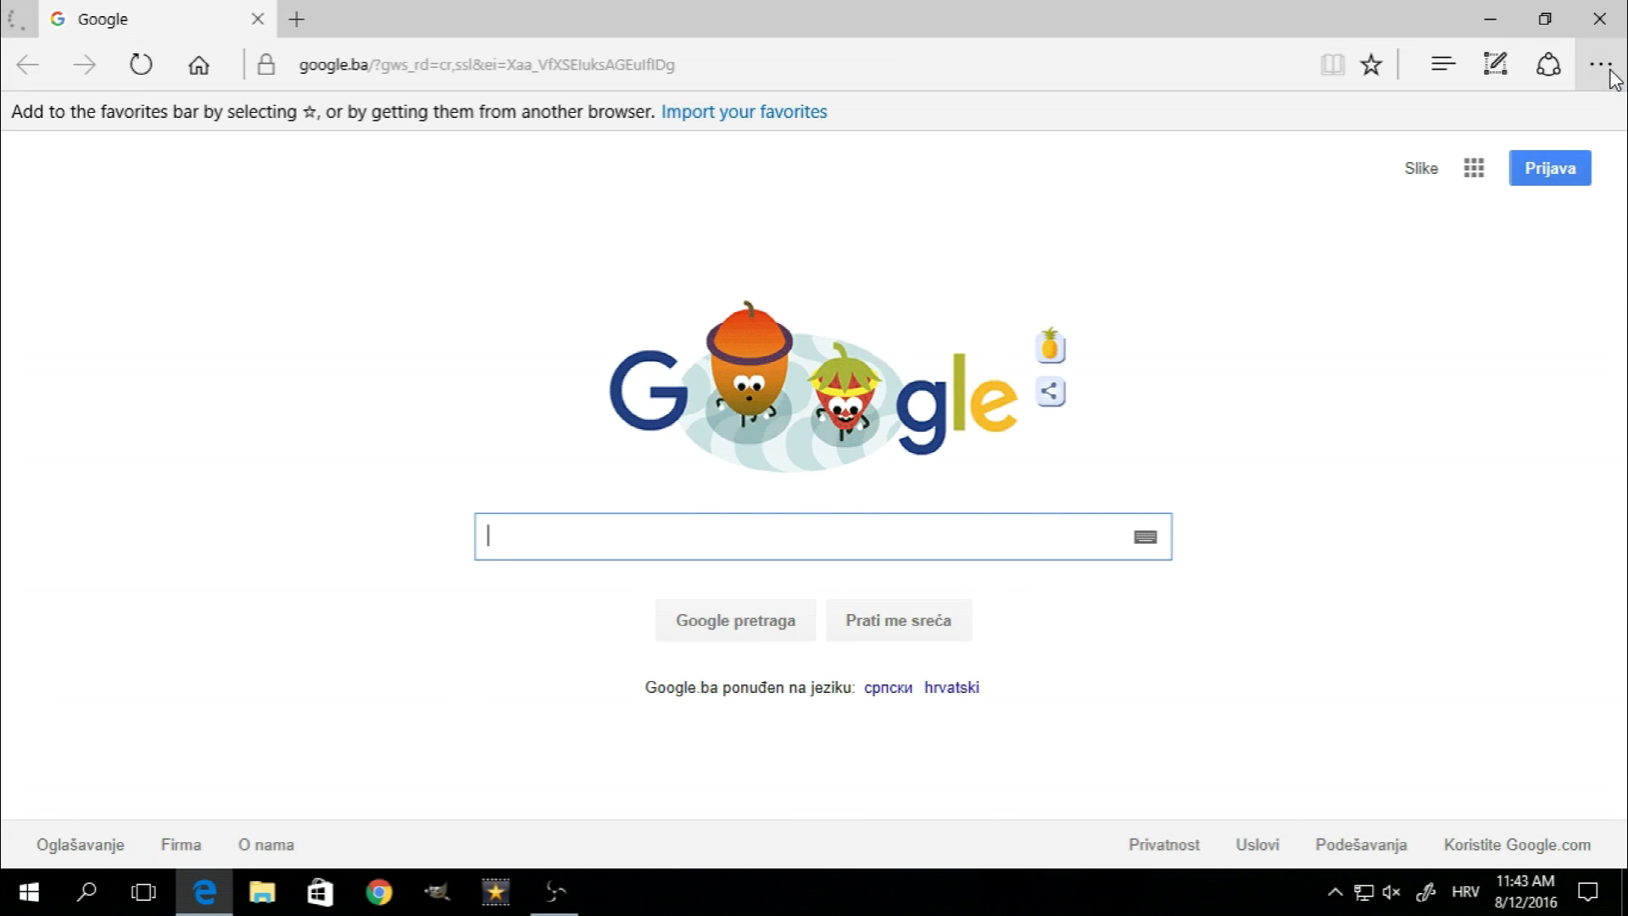
{"action": "left_click", "coordinate": [1602, 65]}
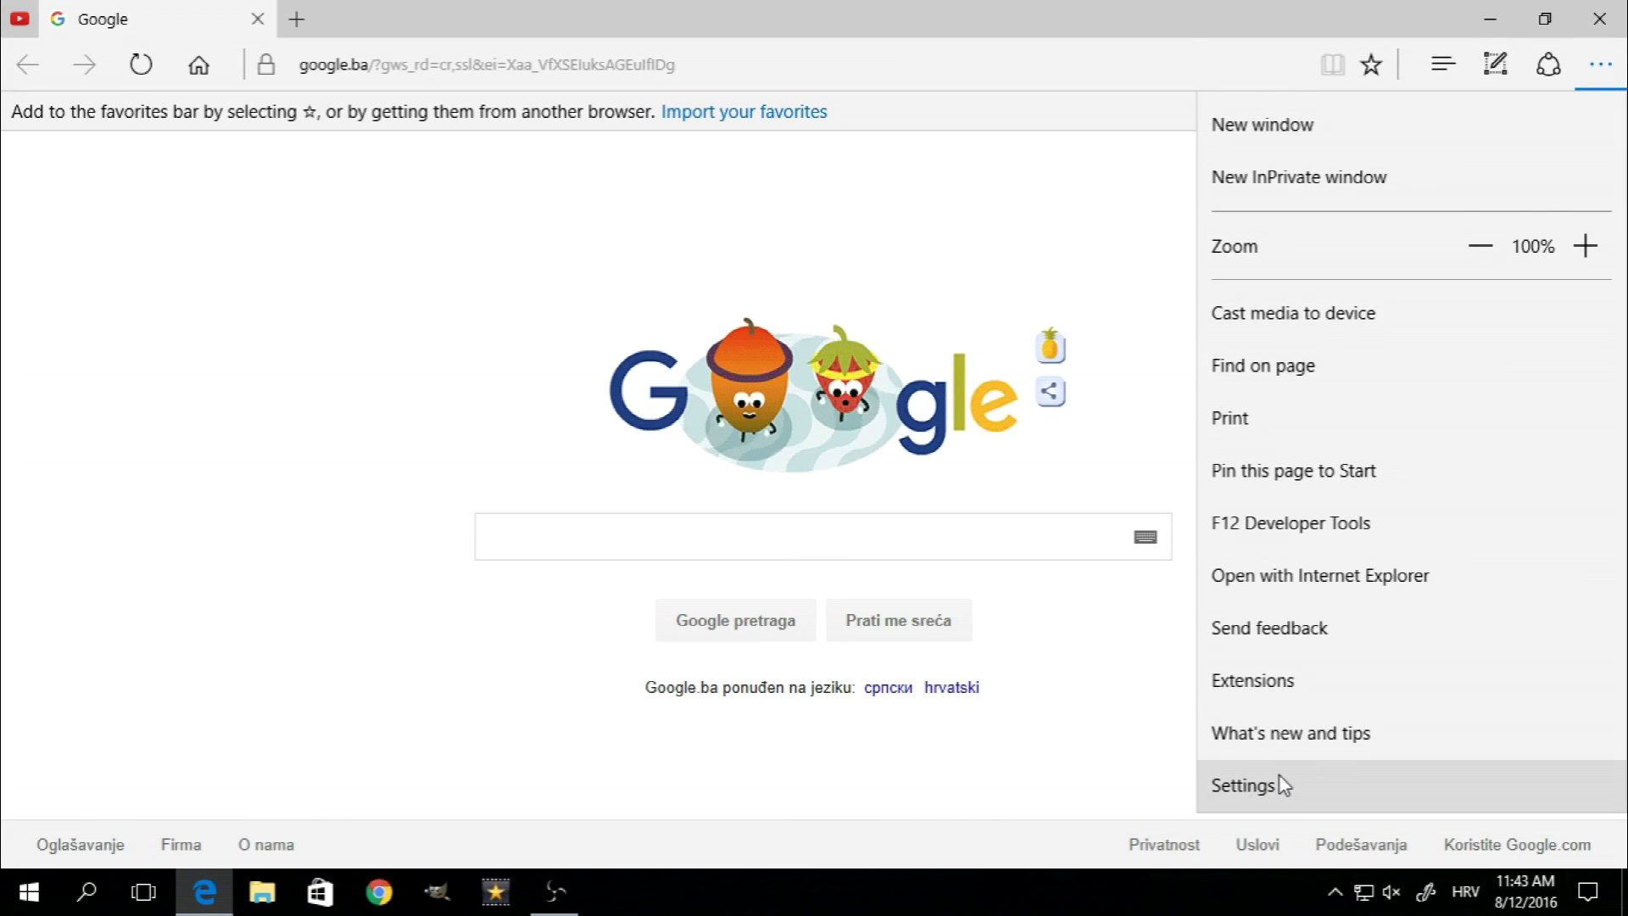
{"action": "left_click", "coordinate": [1246, 785]}
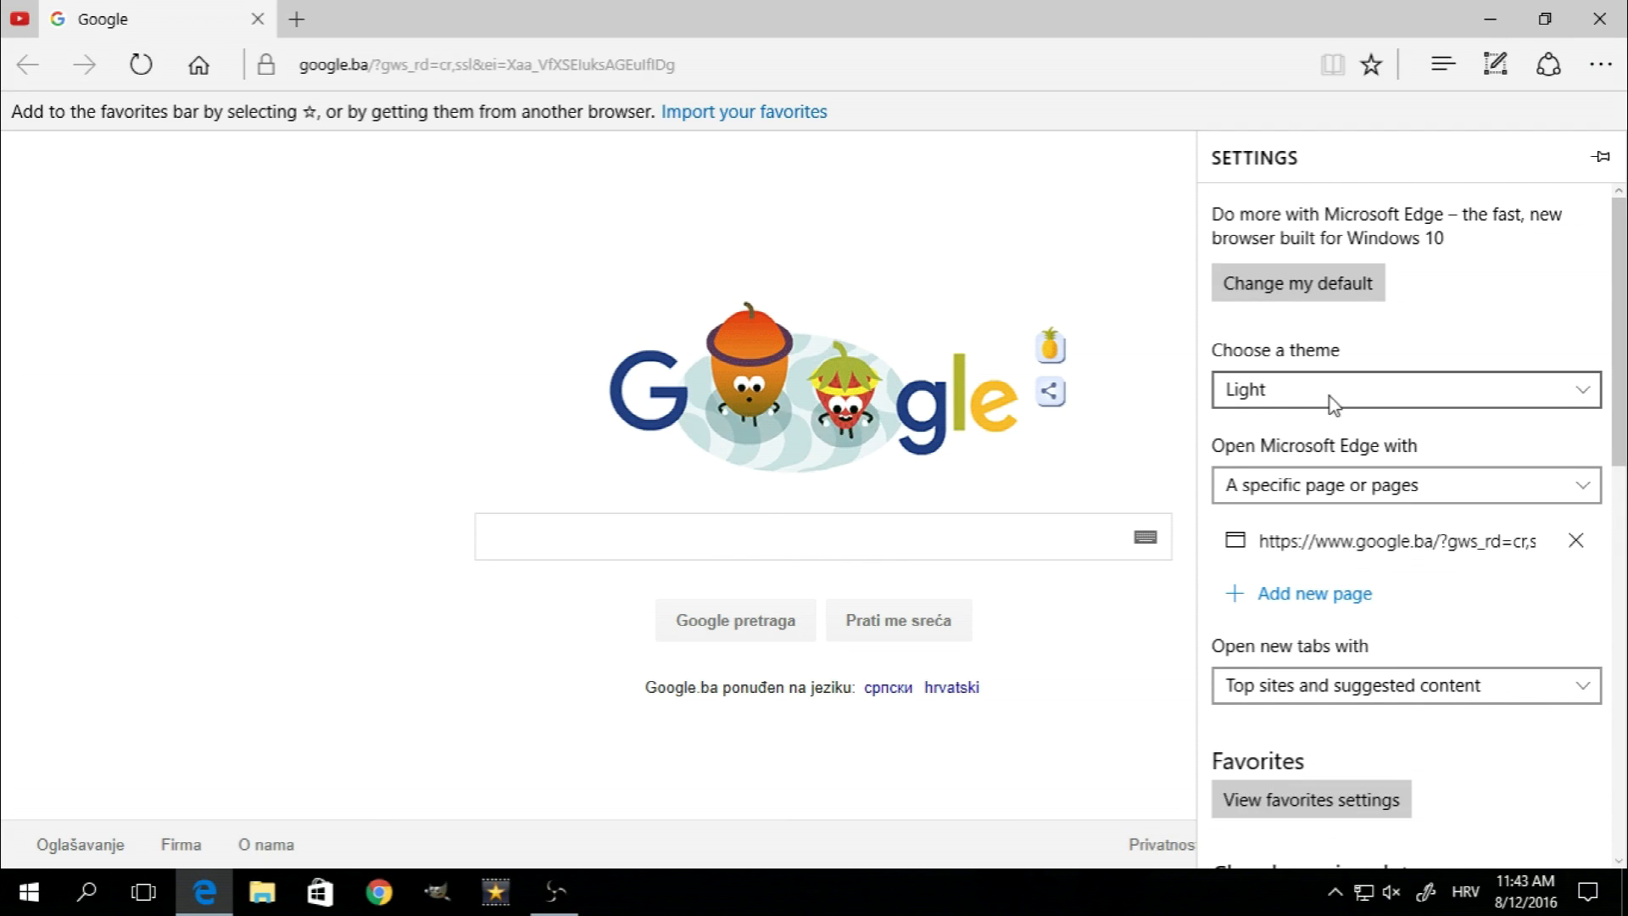
{"action": "left_click", "coordinate": [1402, 390]}
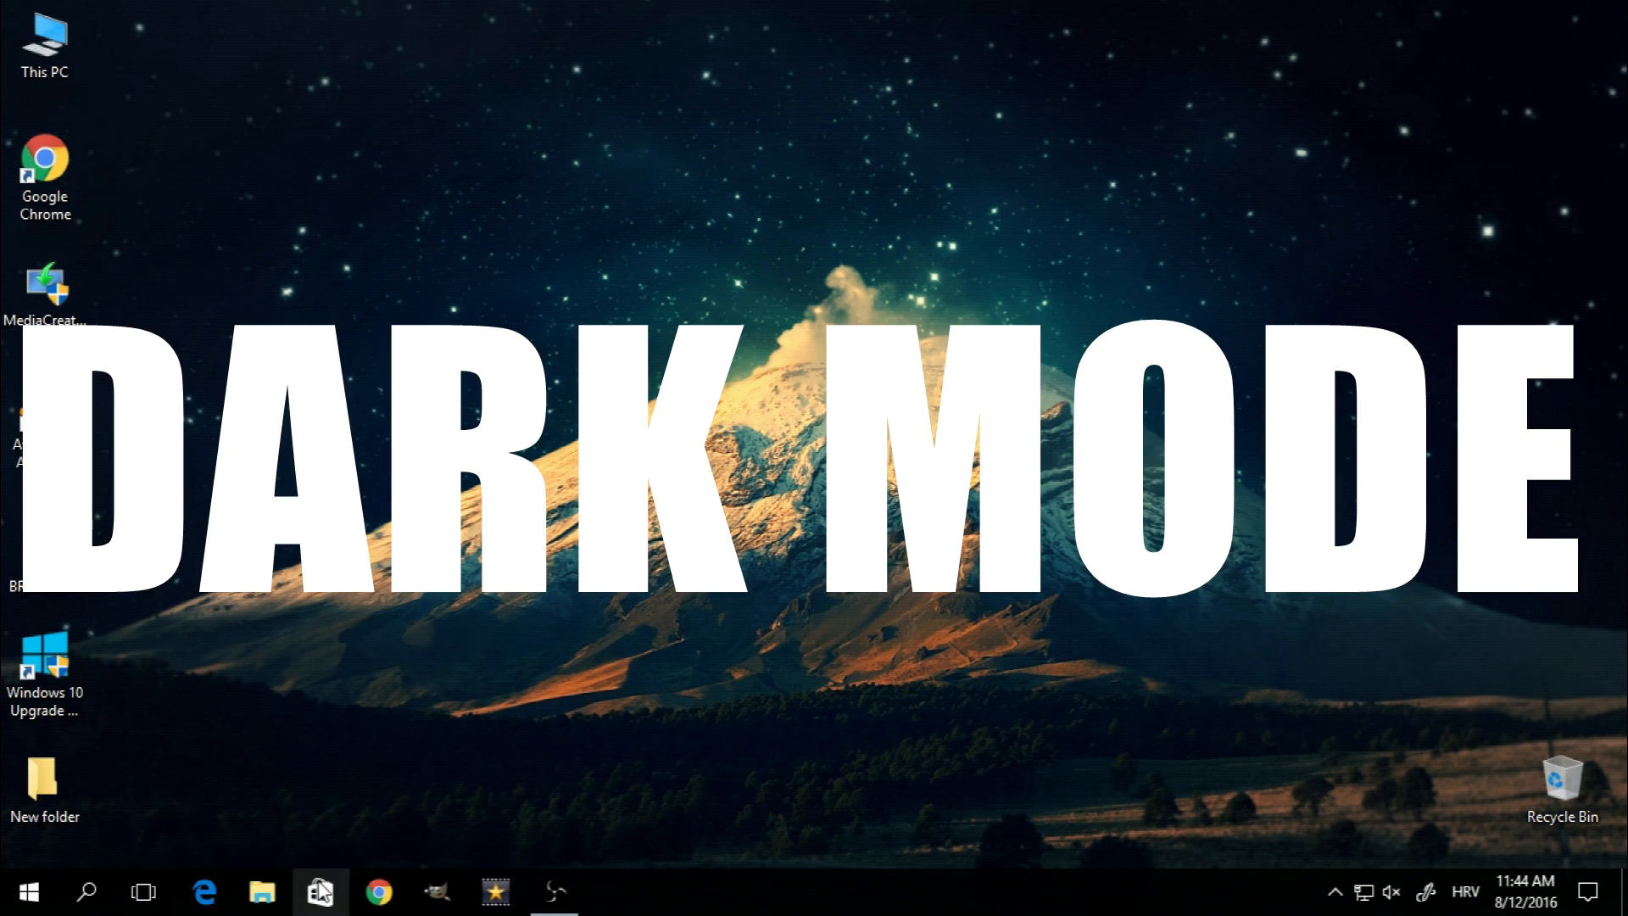
- Launch the Windows Store from the taskbar and scroll its dark-themed Home page
{"action": "left_click", "coordinate": [320, 890]}
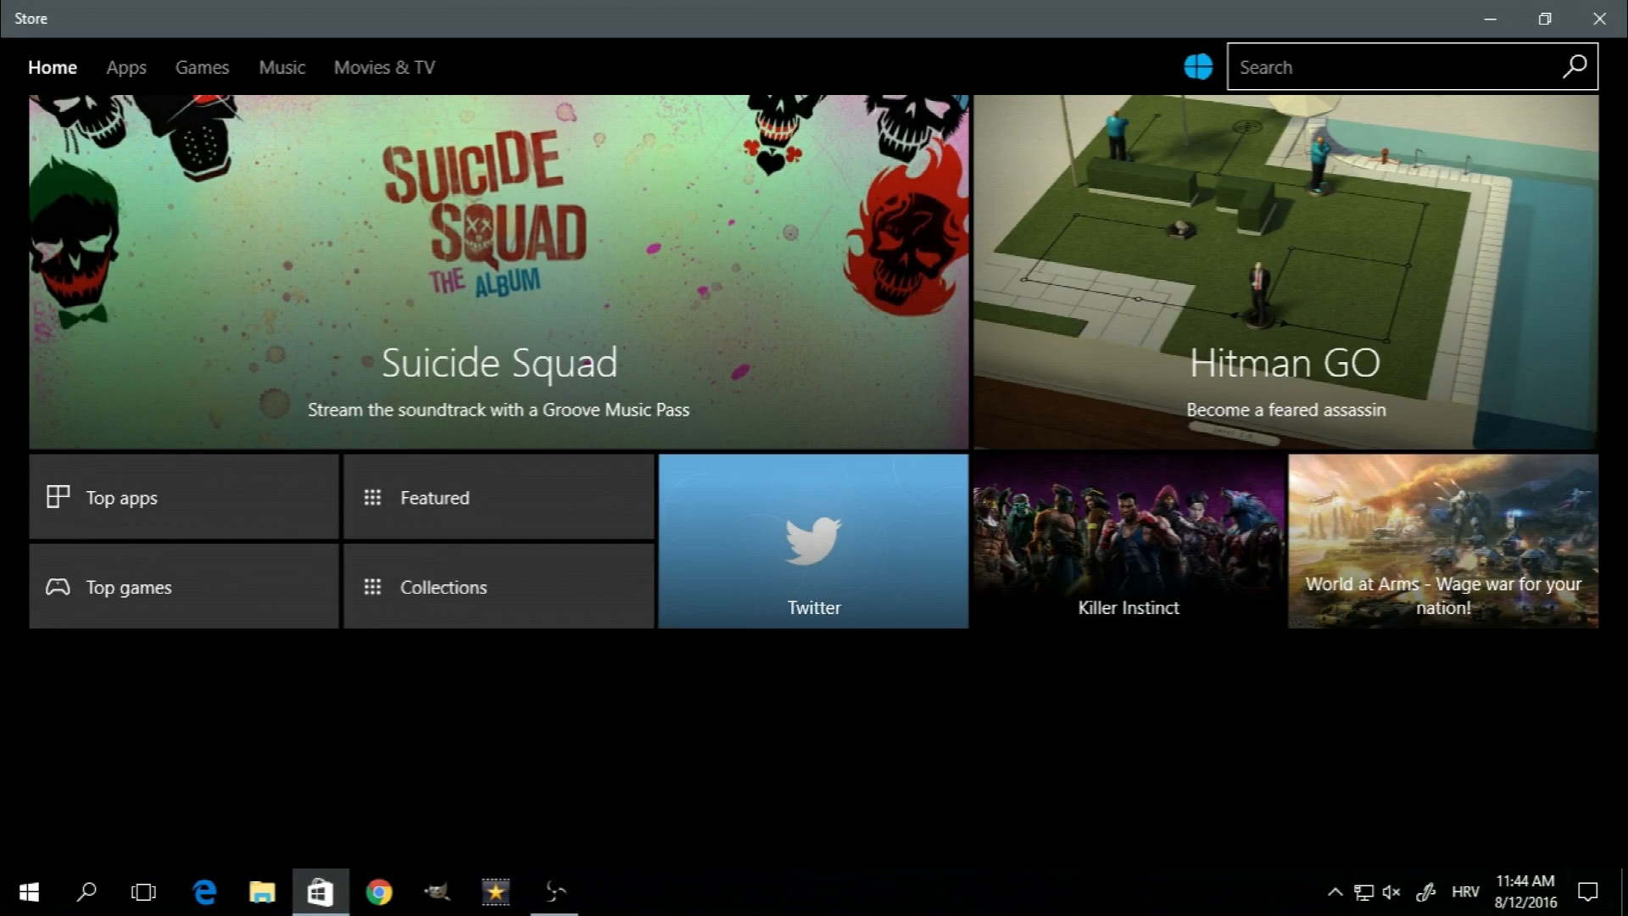
{"action": "scroll", "scroll_direction": "down", "scroll_amount": 3}
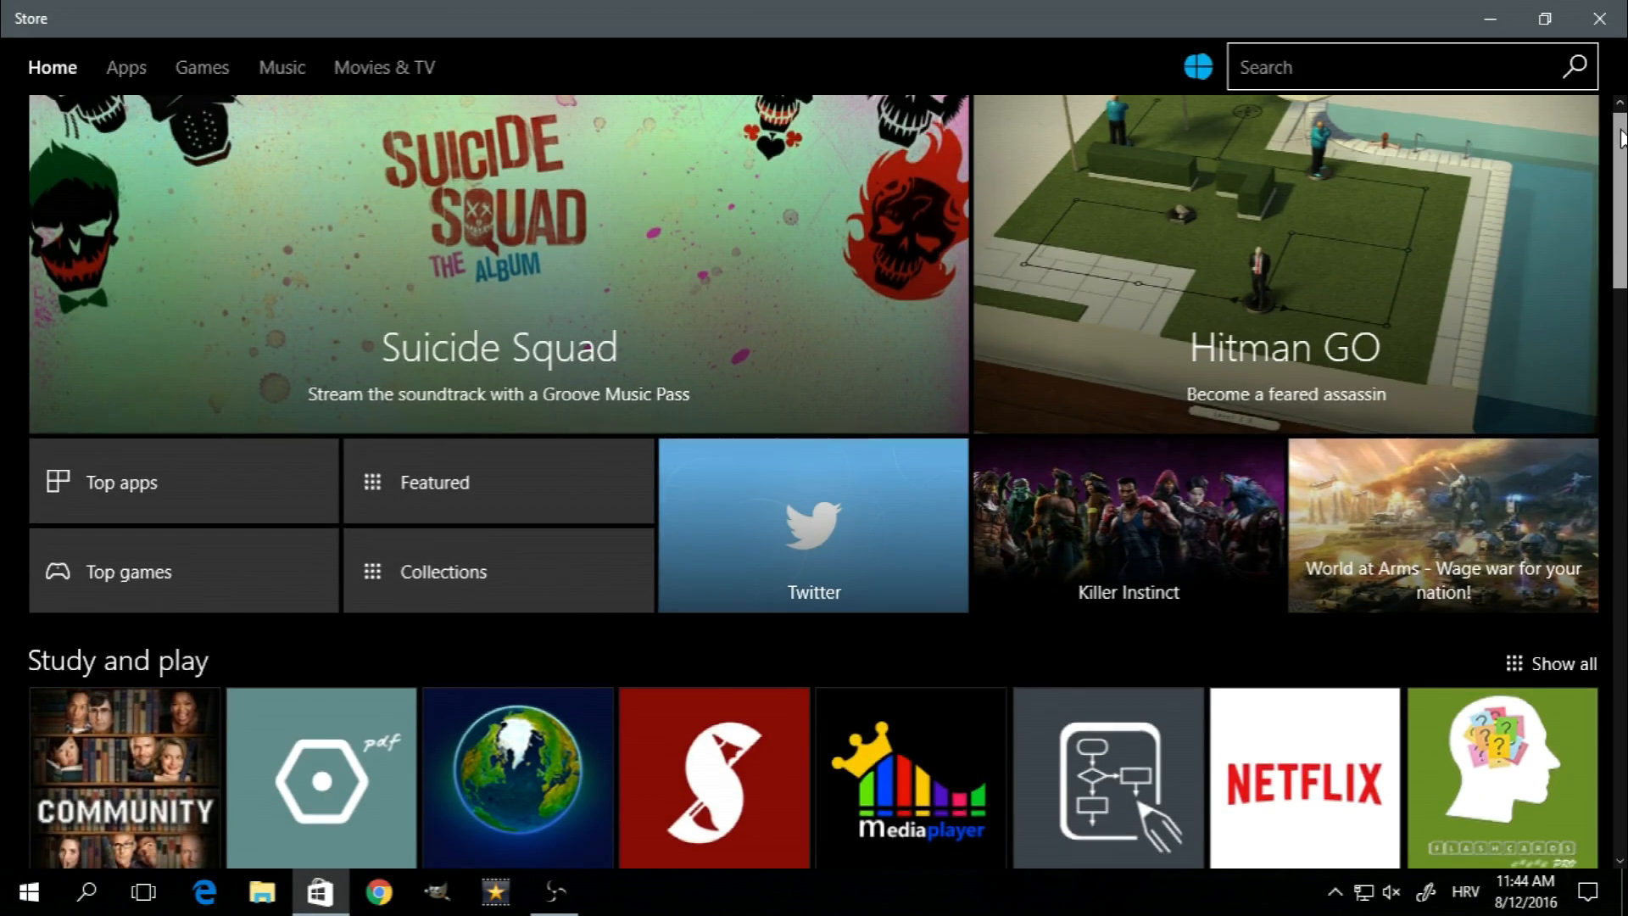
{"action": "scroll", "scroll_direction": "down", "scroll_amount": 3}
{"action": "type", "text": "ca"}
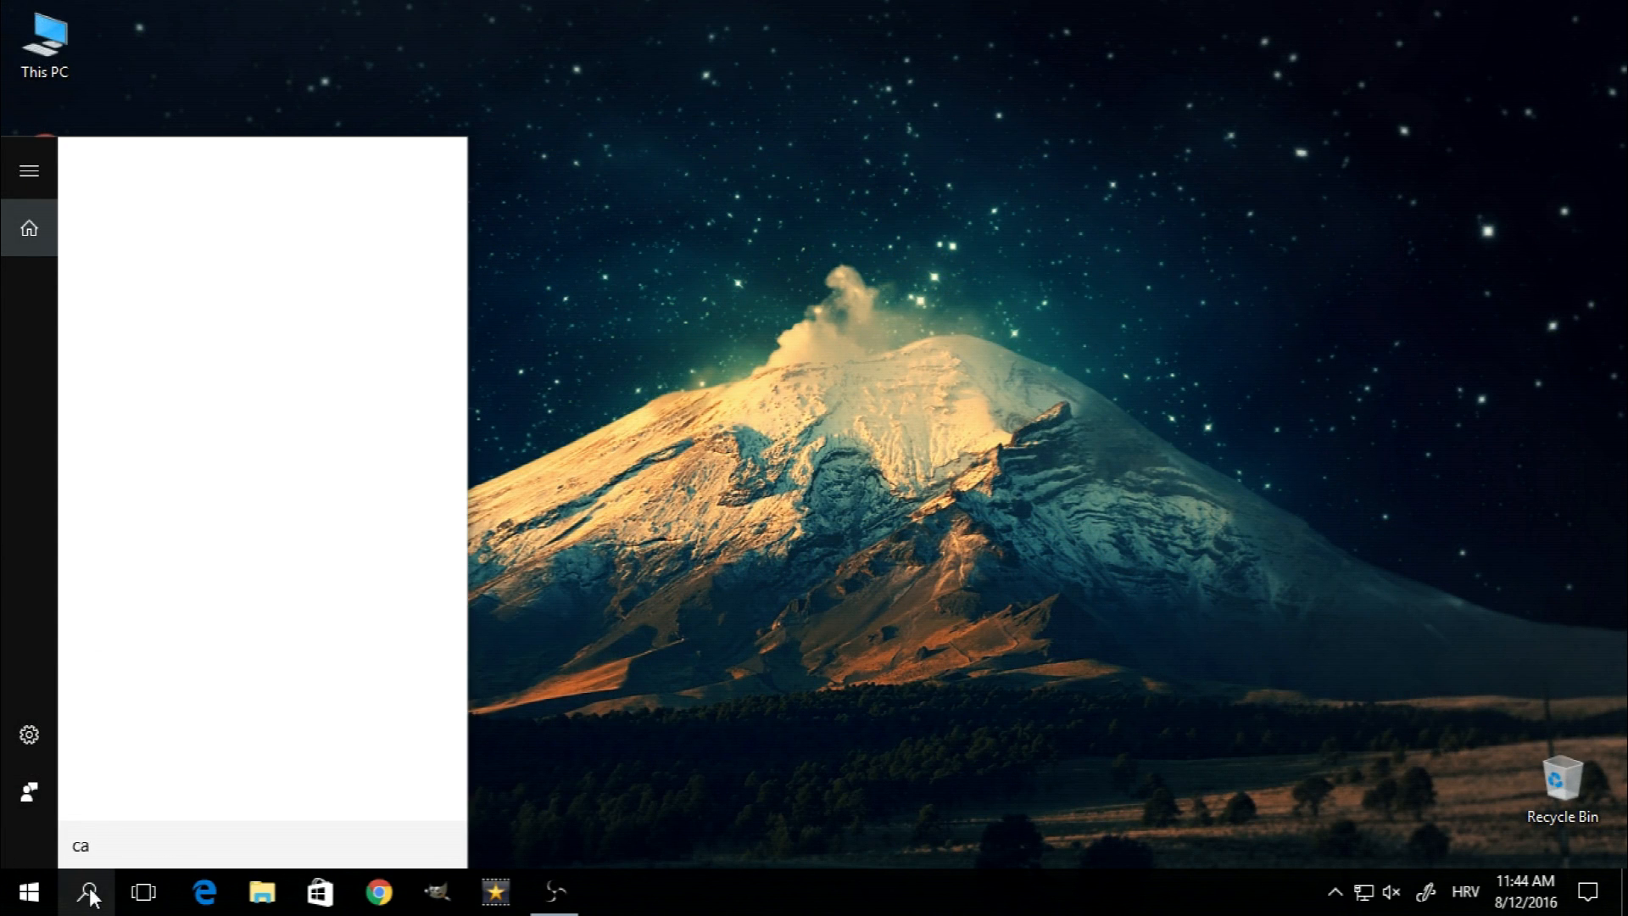
- Search 'calc' in Start and launch Calculator to show its dark look
{"action": "type", "text": "lc"}
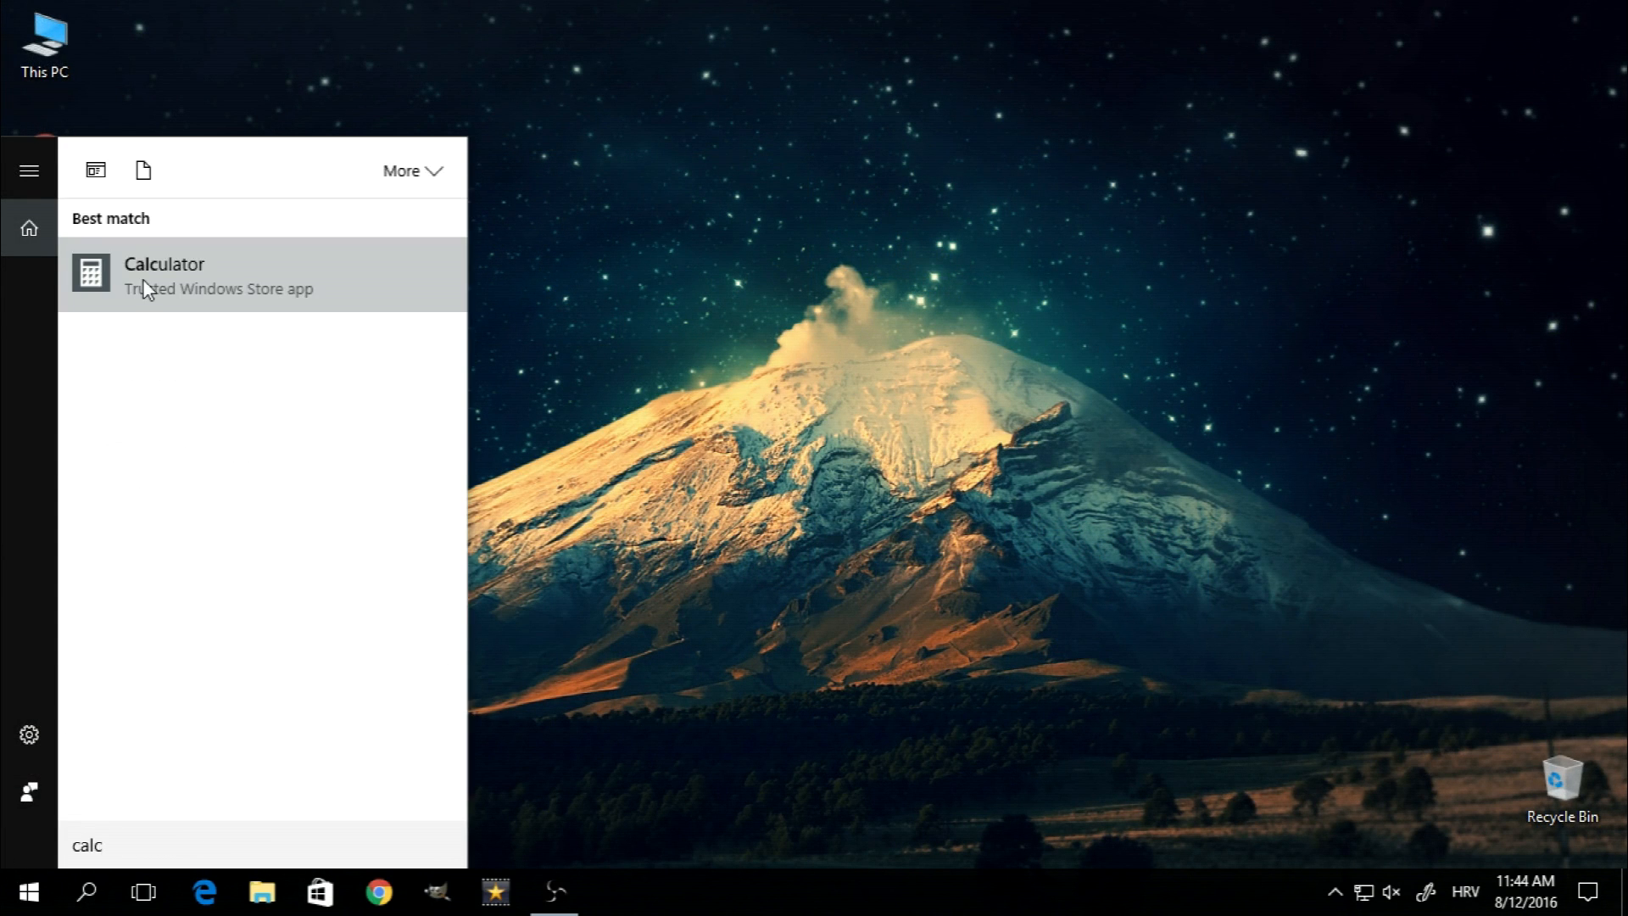
{"action": "left_click", "coordinate": [162, 275]}
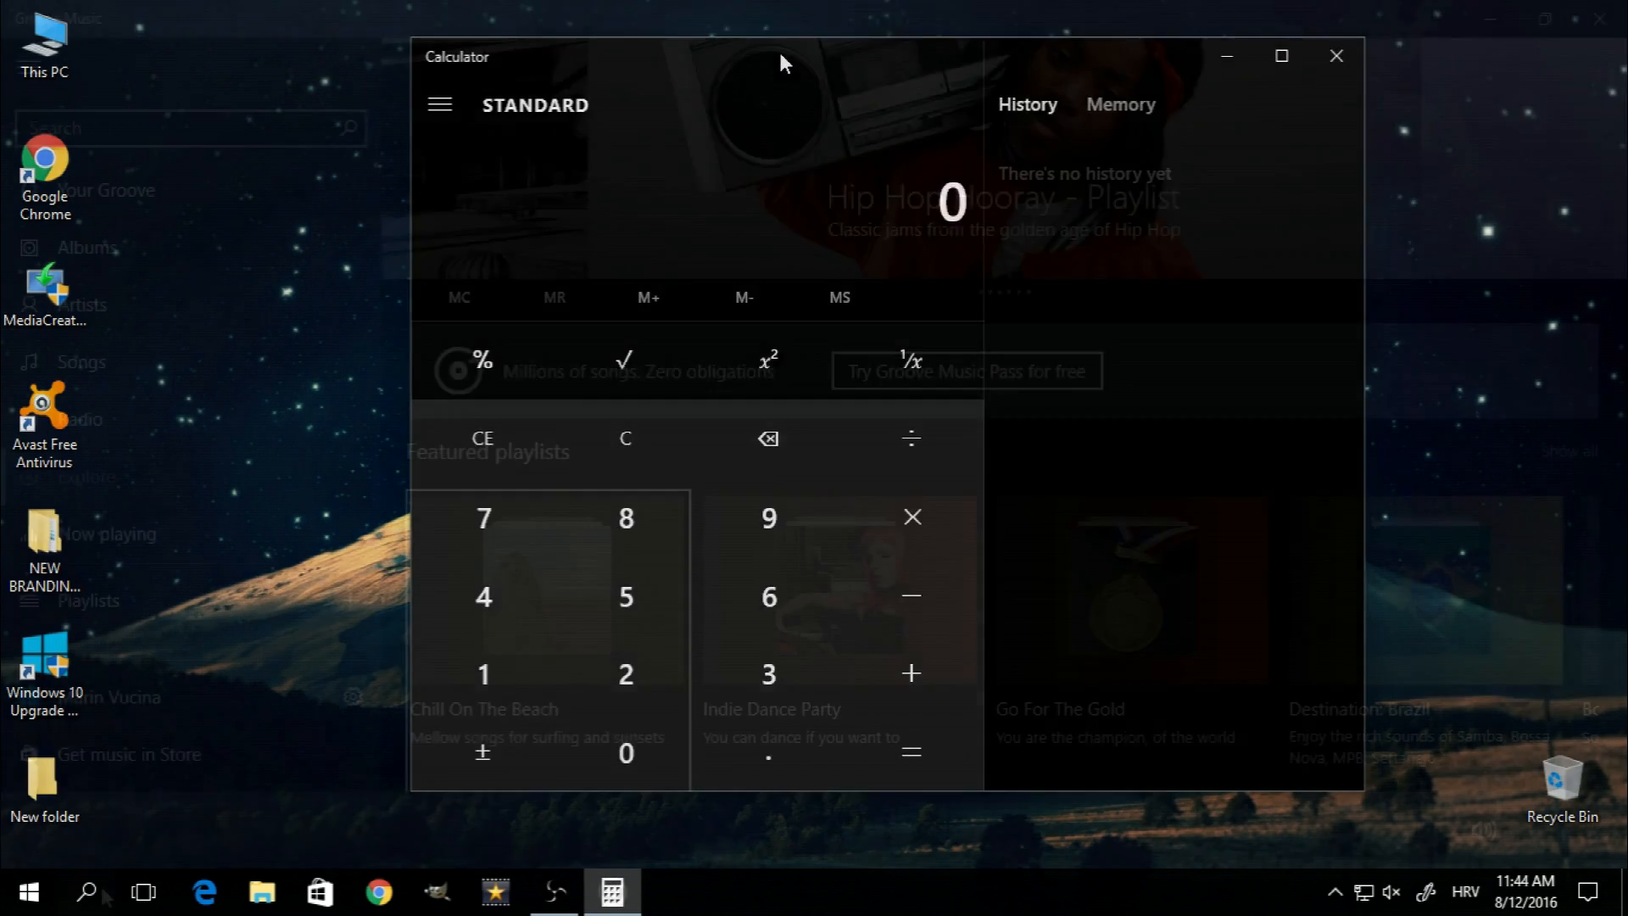
- Browse Groove Music's dark Explore page, then bring up the Action Center
{"action": "left_click", "coordinate": [1336, 56]}
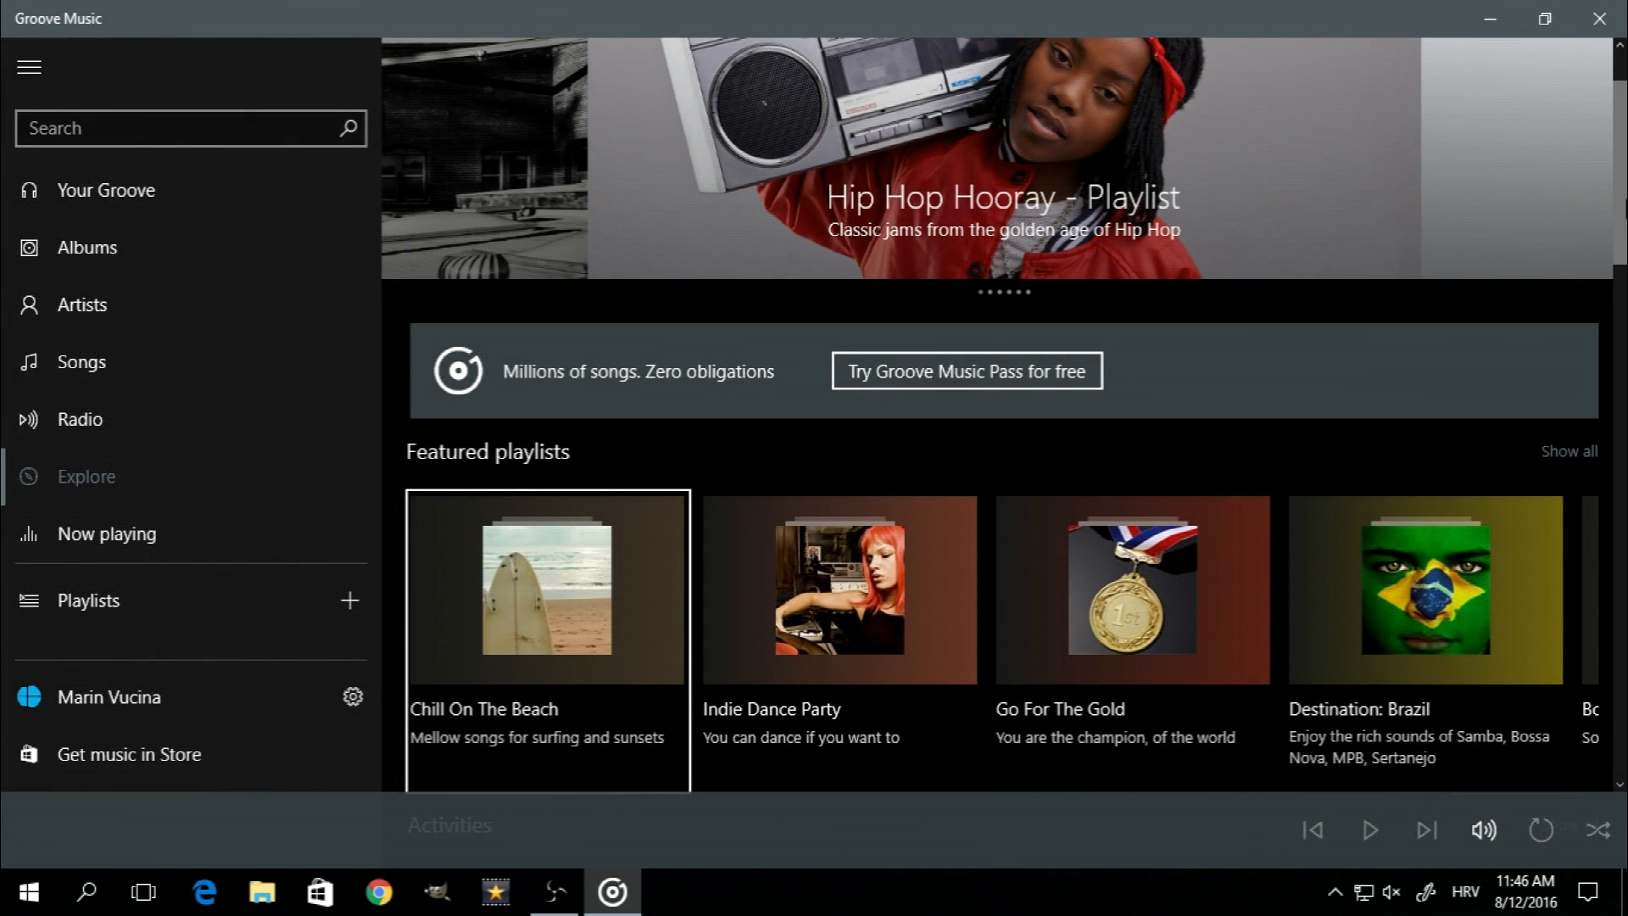
{"action": "scroll", "scroll_direction": "down", "scroll_amount": 3}
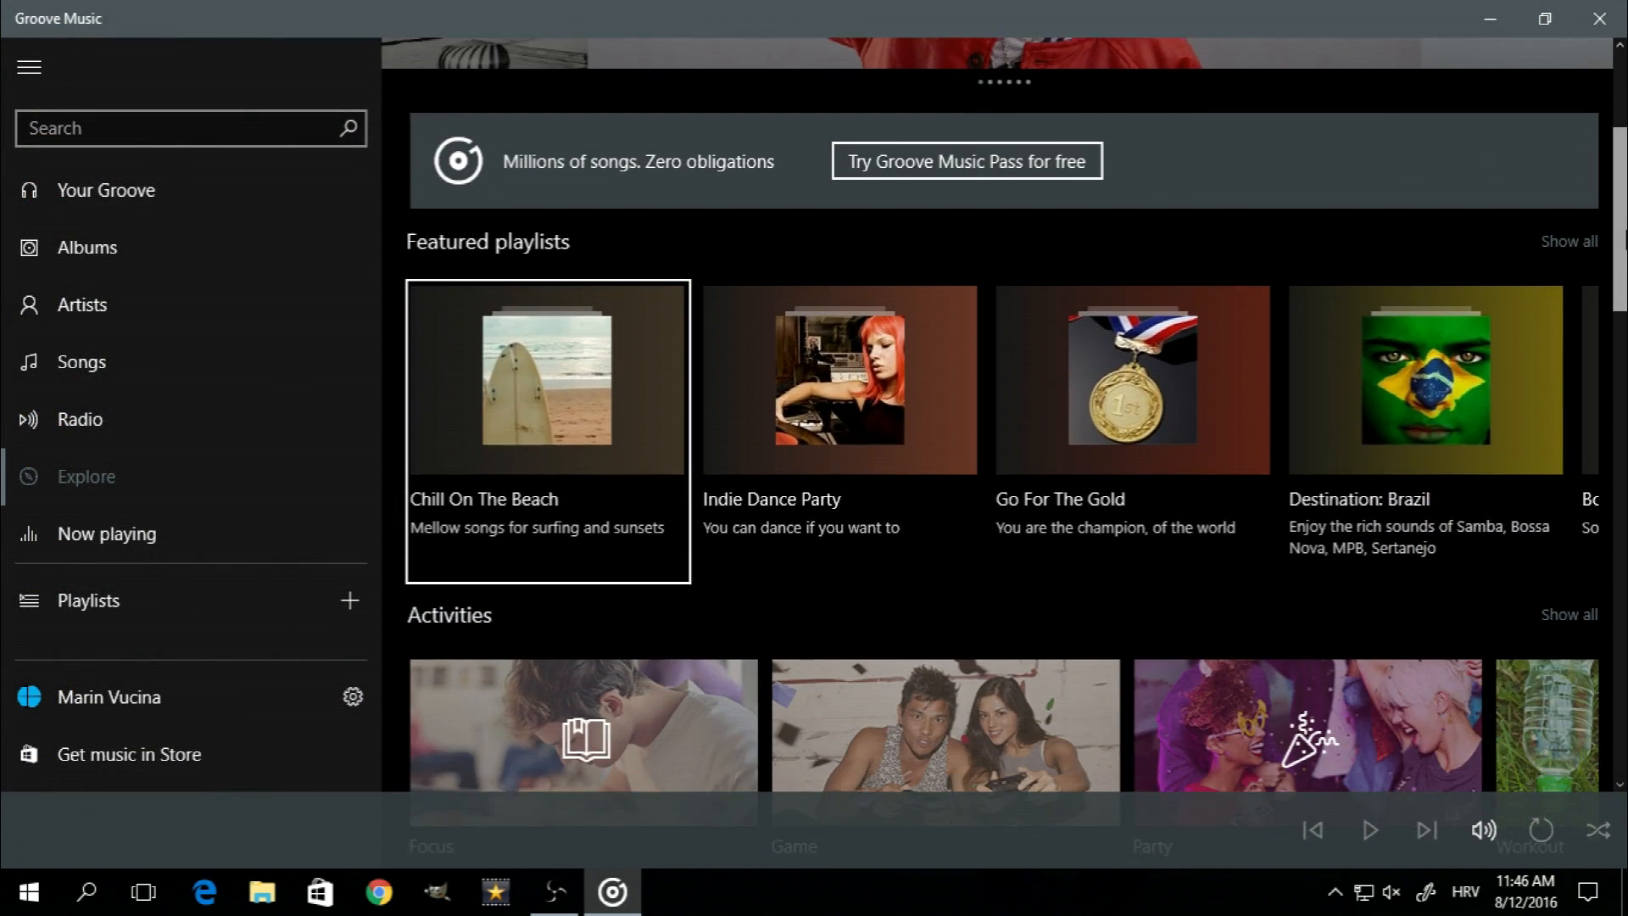
{"action": "scroll", "scroll_direction": "down", "scroll_amount": 3}
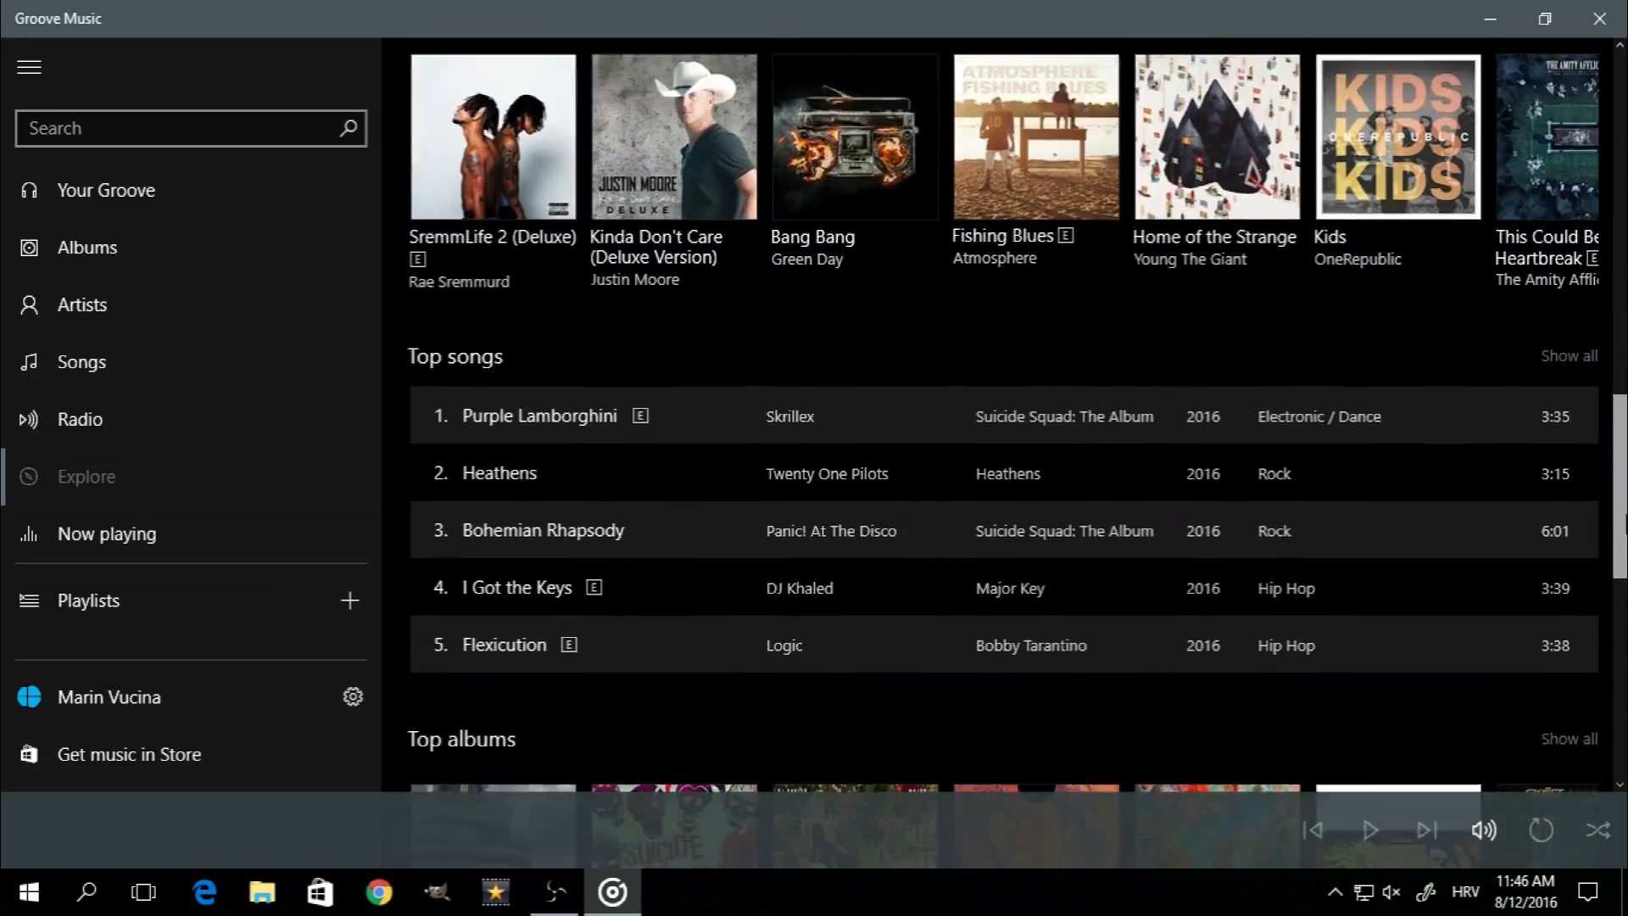
{"action": "left_click", "coordinate": [1592, 890]}
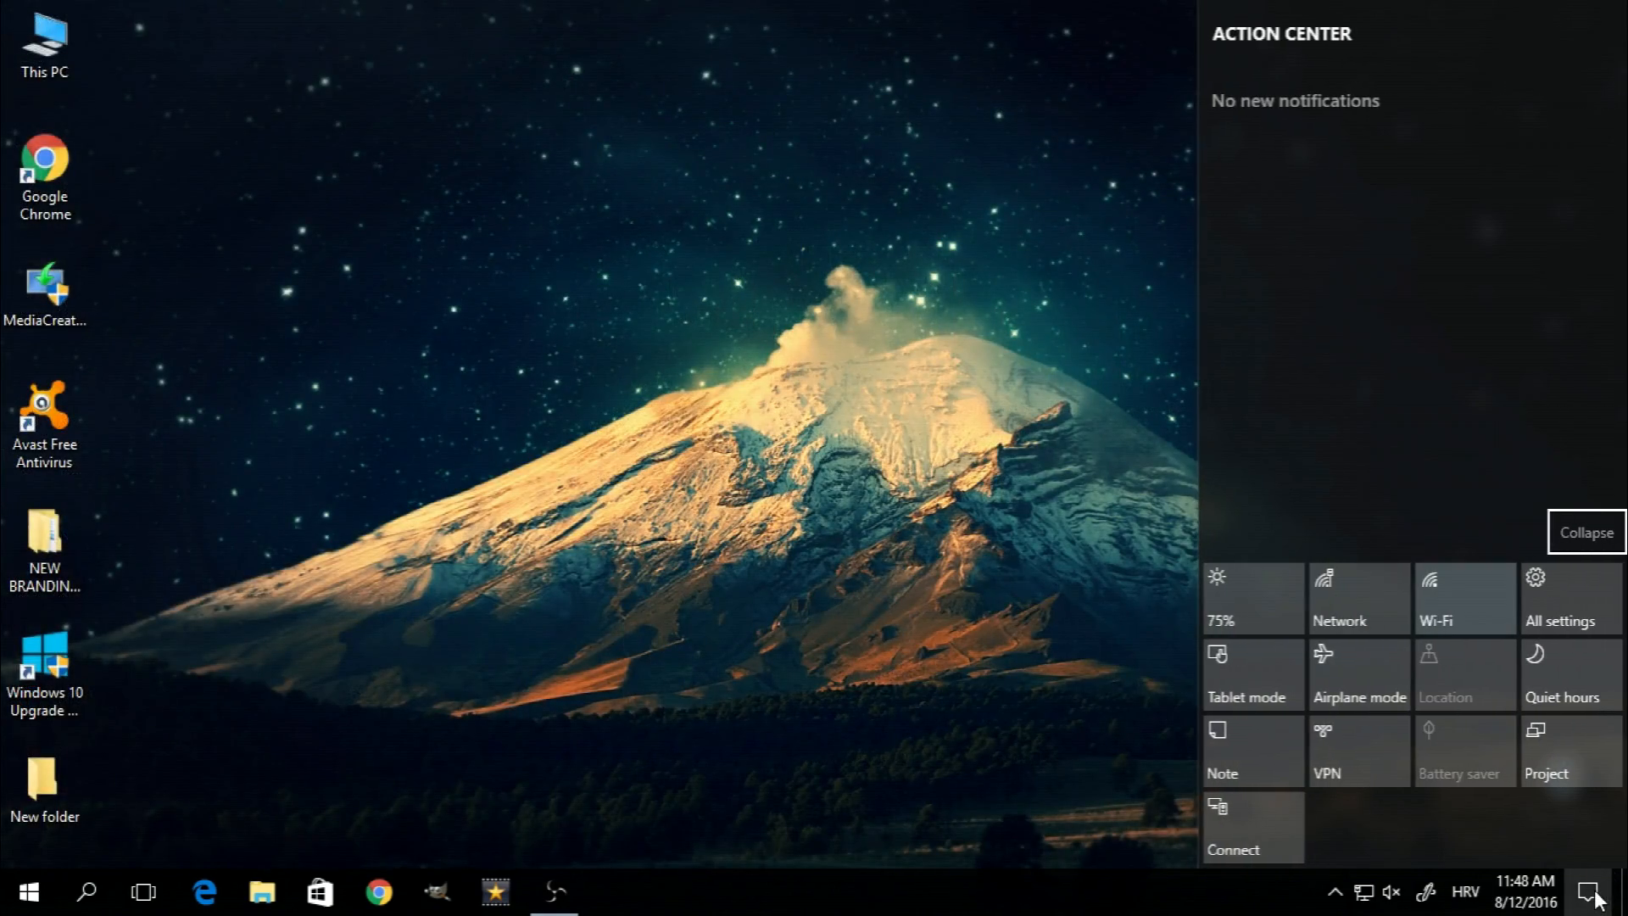
- Show the dark Windows Settings home via Action Center's All settings, restore it down, then close it
{"action": "left_click", "coordinate": [1560, 596]}
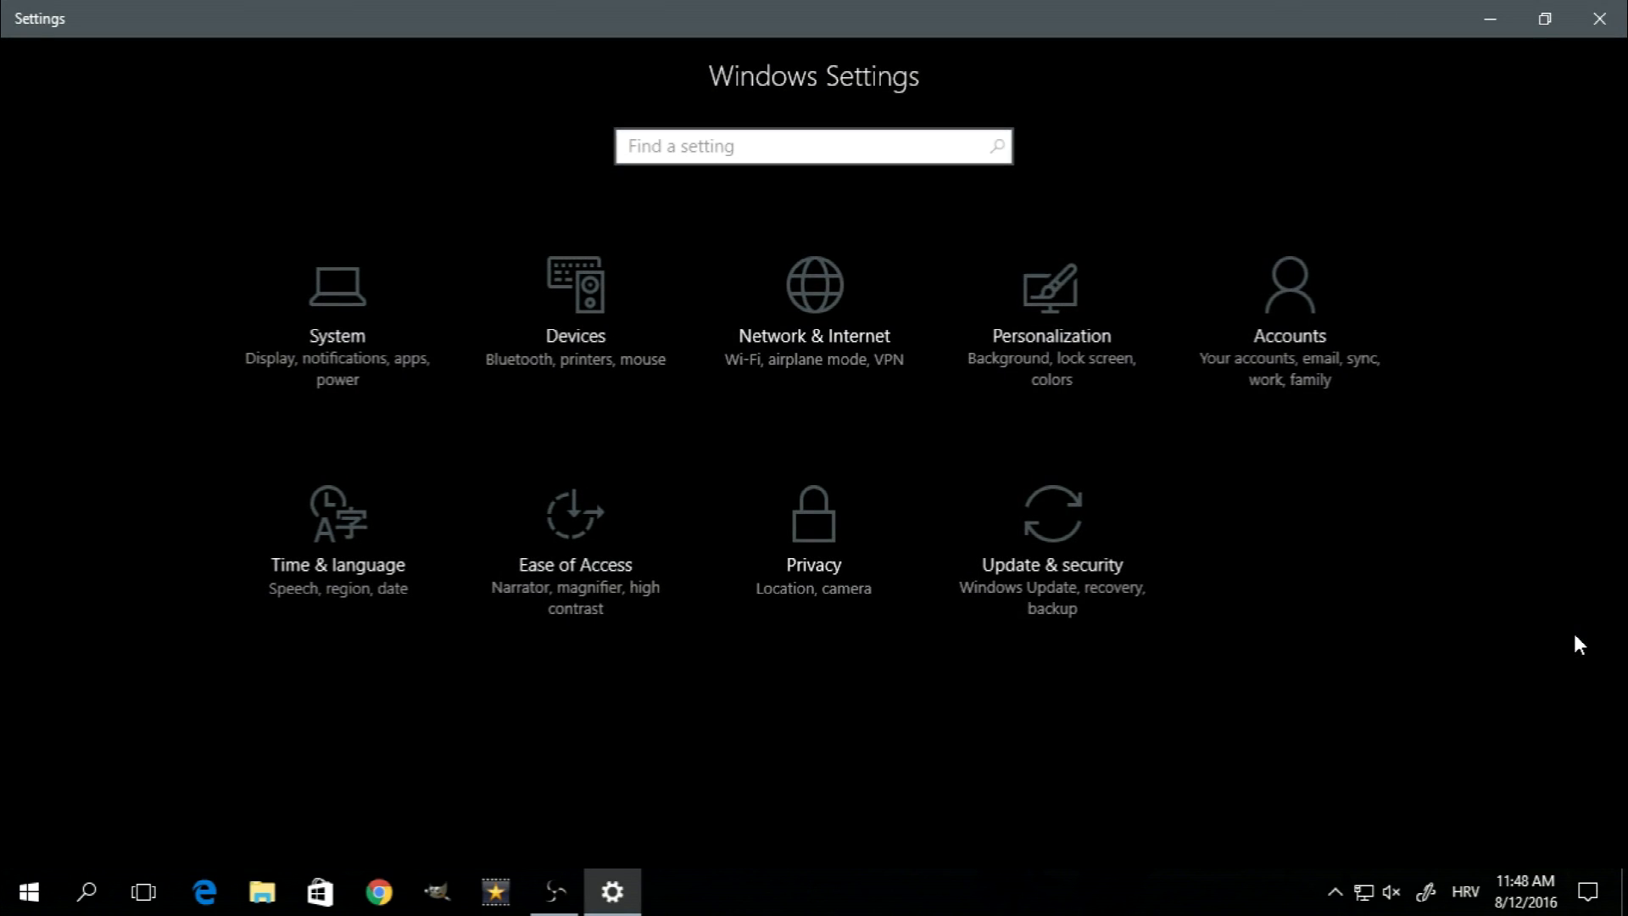
{"action": "mouse_move", "coordinate": [1022, 27]}
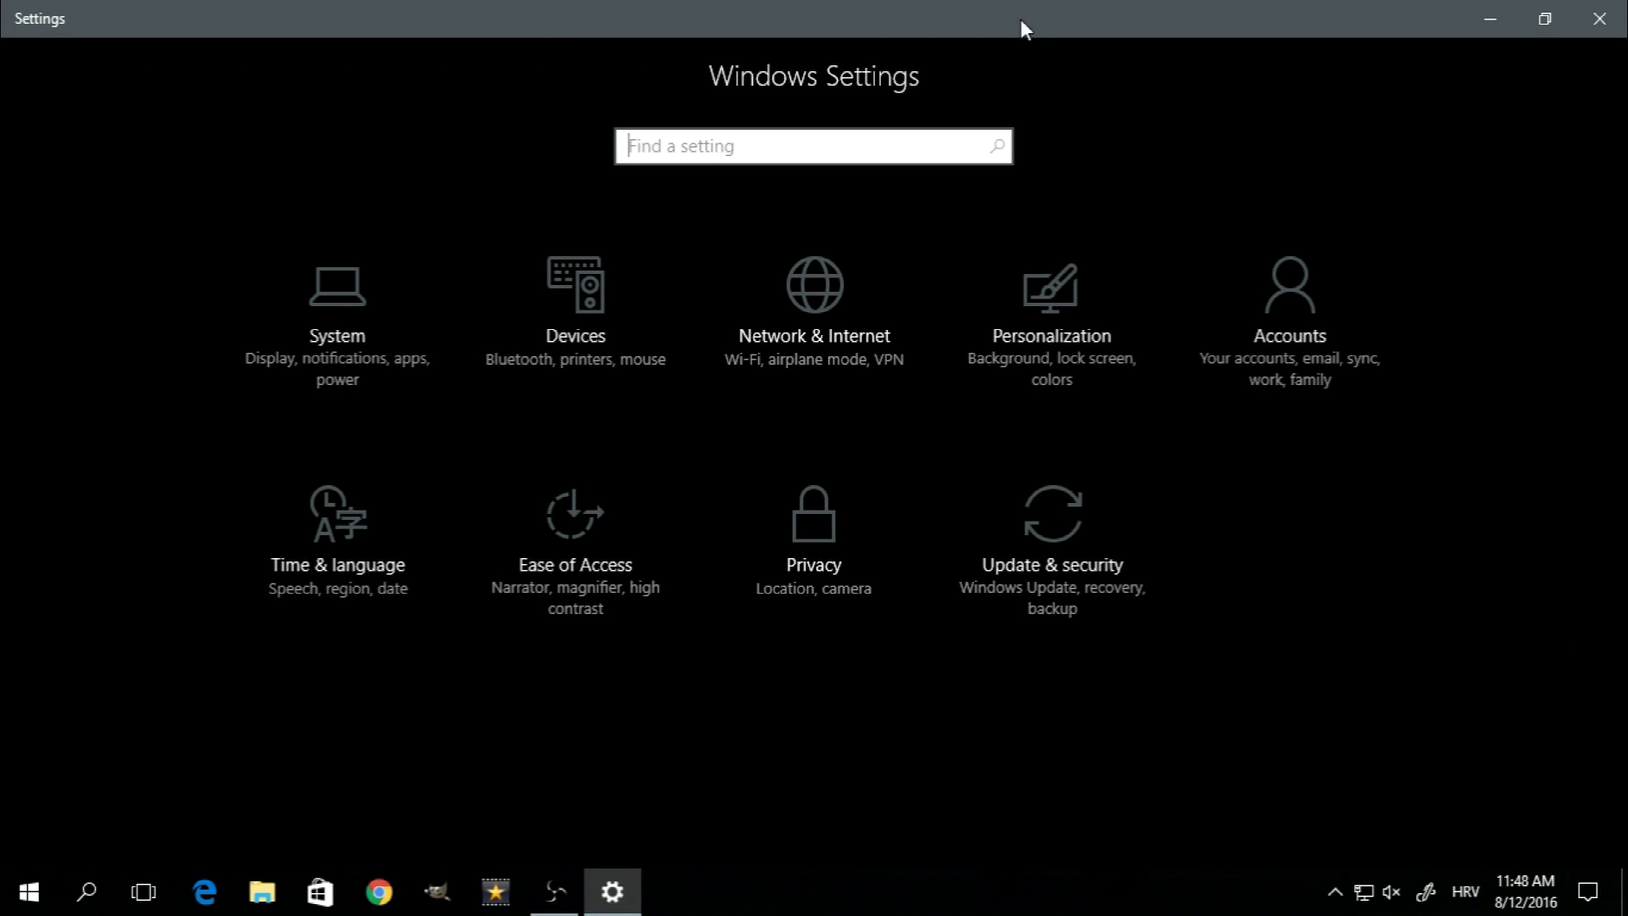
{"action": "left_click", "coordinate": [1542, 18]}
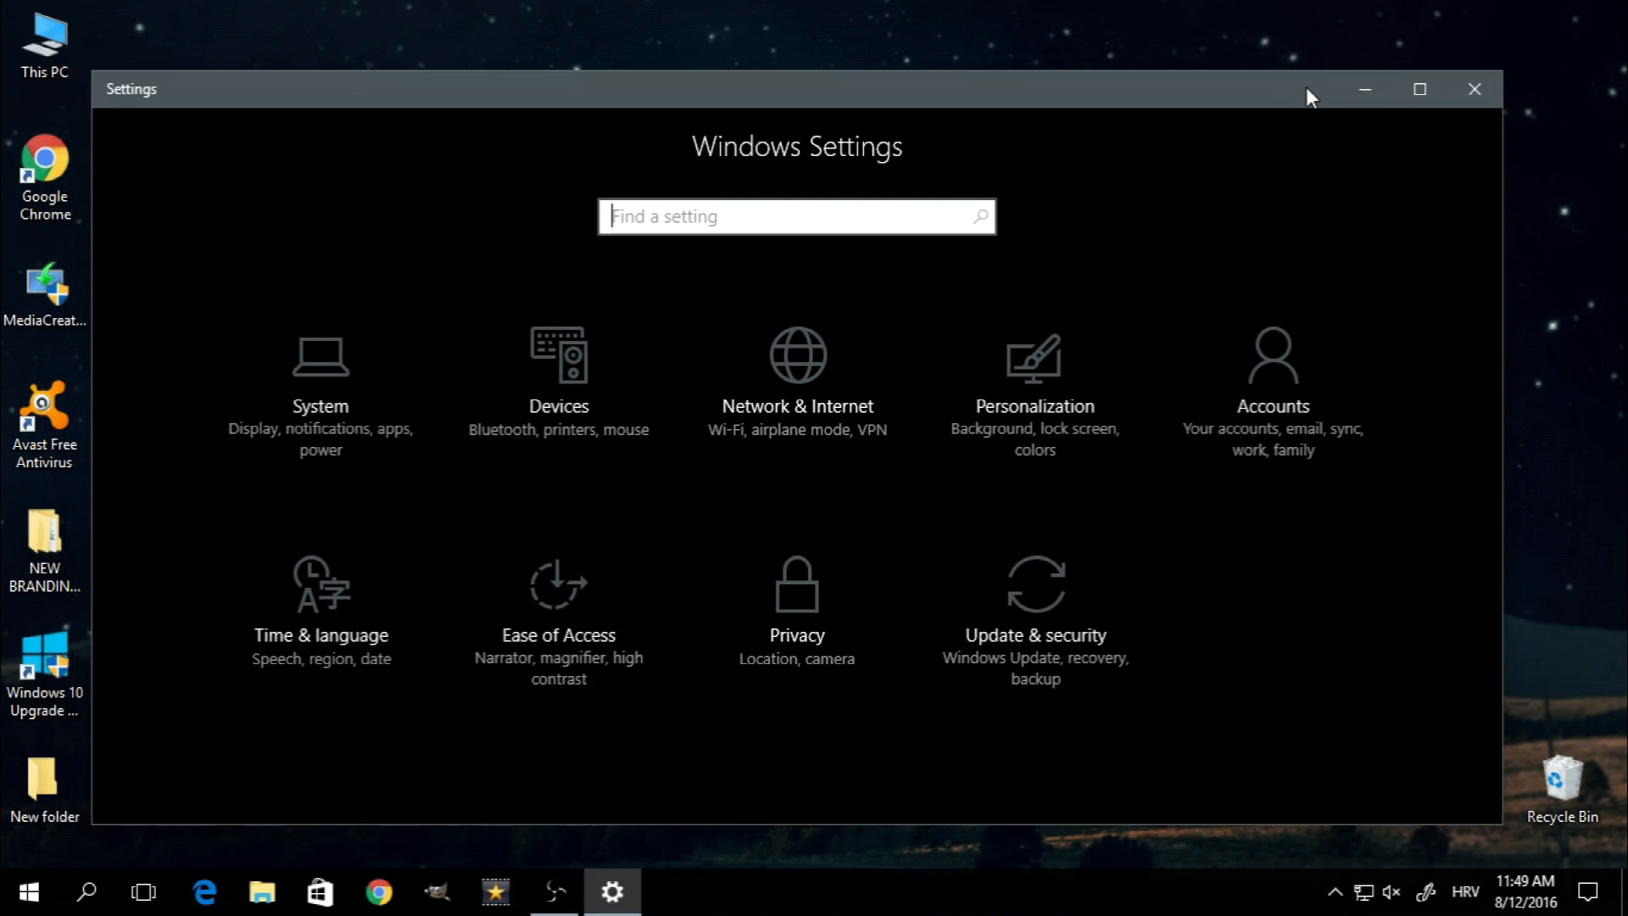
{"action": "left_click", "coordinate": [1474, 90]}
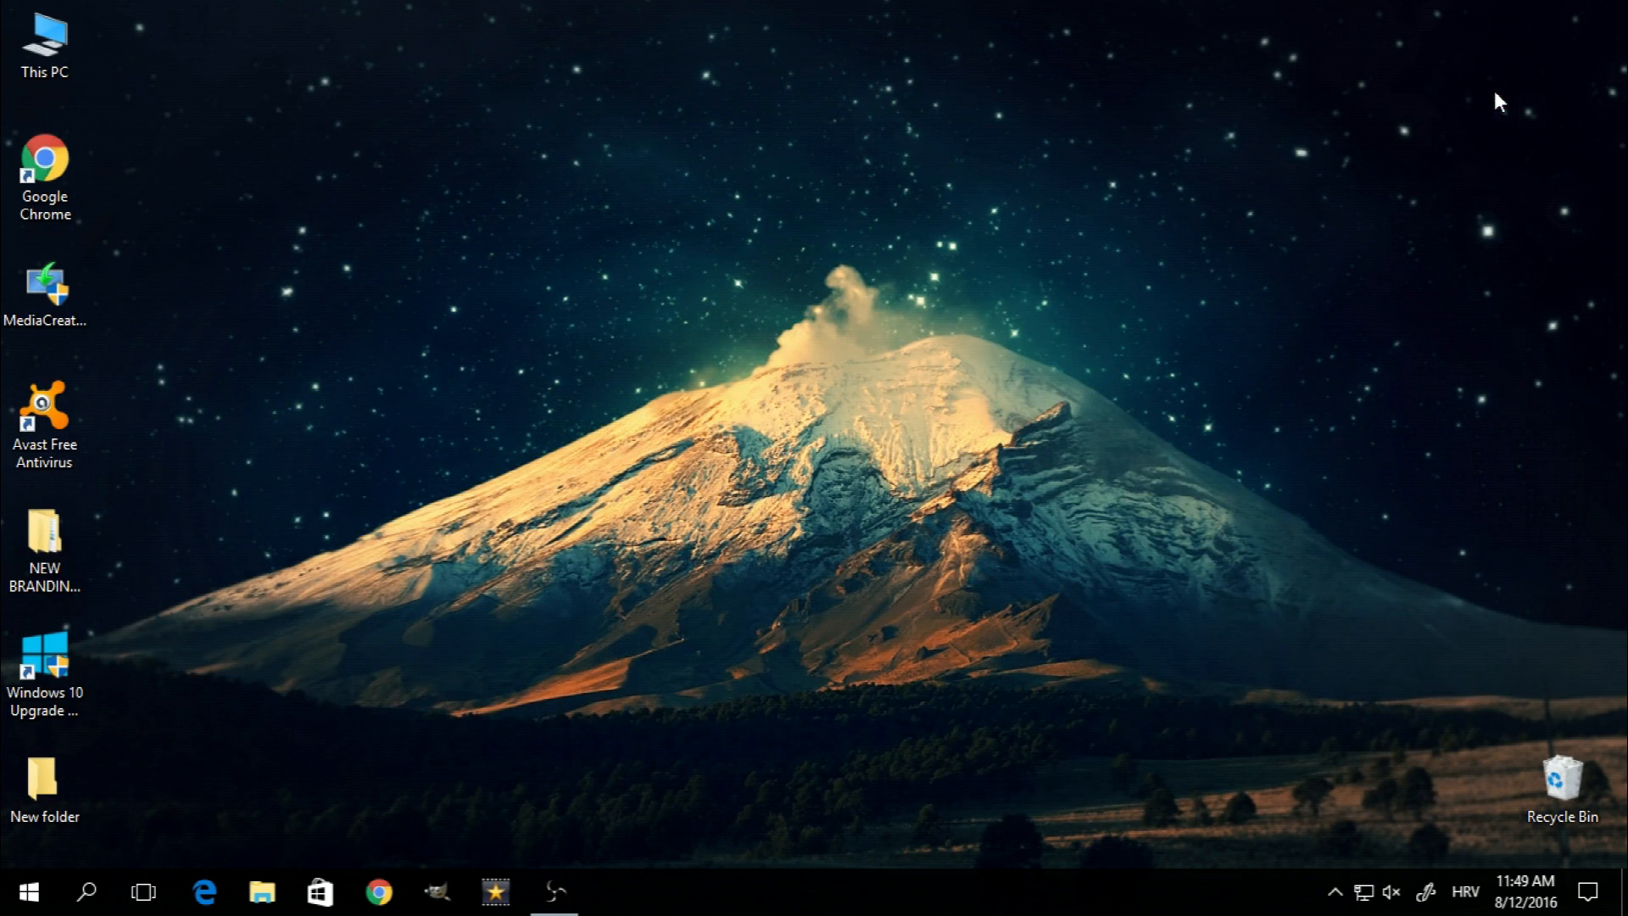
{"action": "mouse_move", "coordinate": [394, 744]}
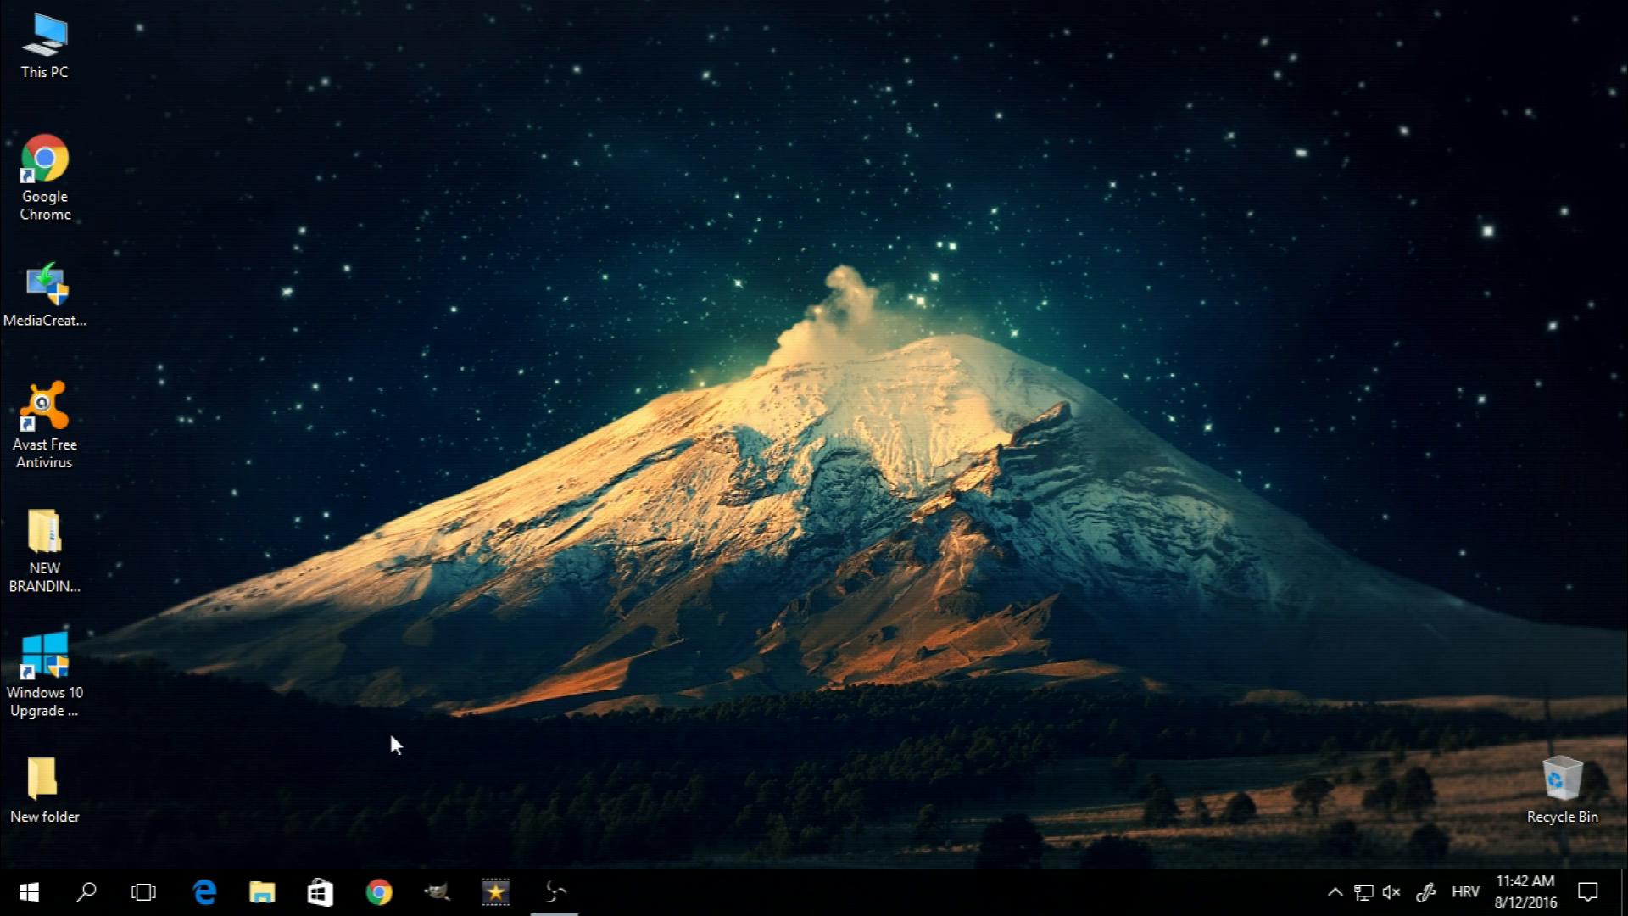